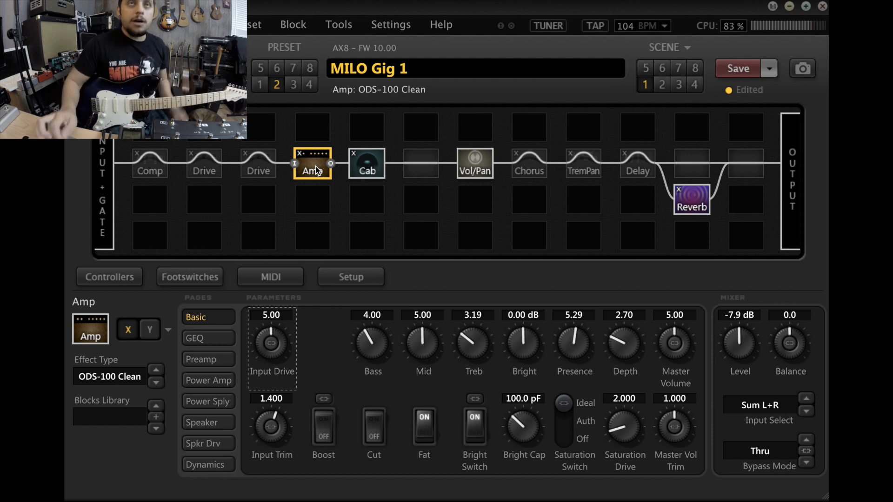
pyautogui.moveTo(322, 171)
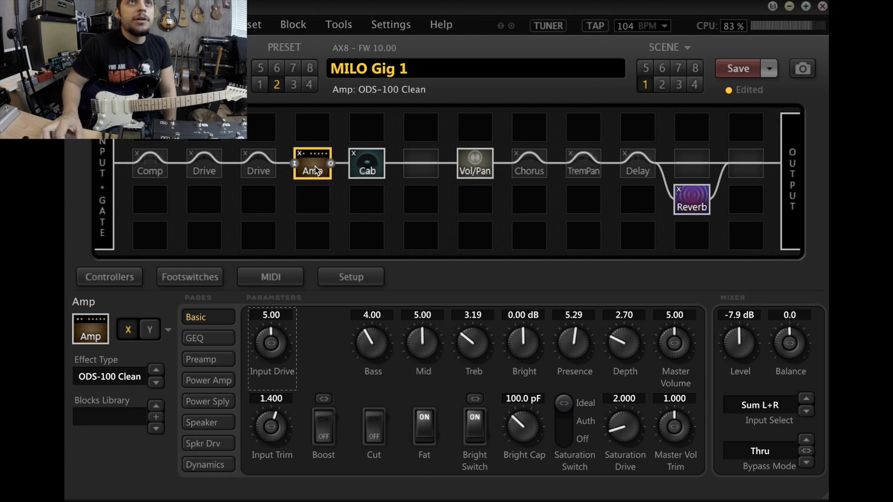
pyautogui.moveTo(146, 338)
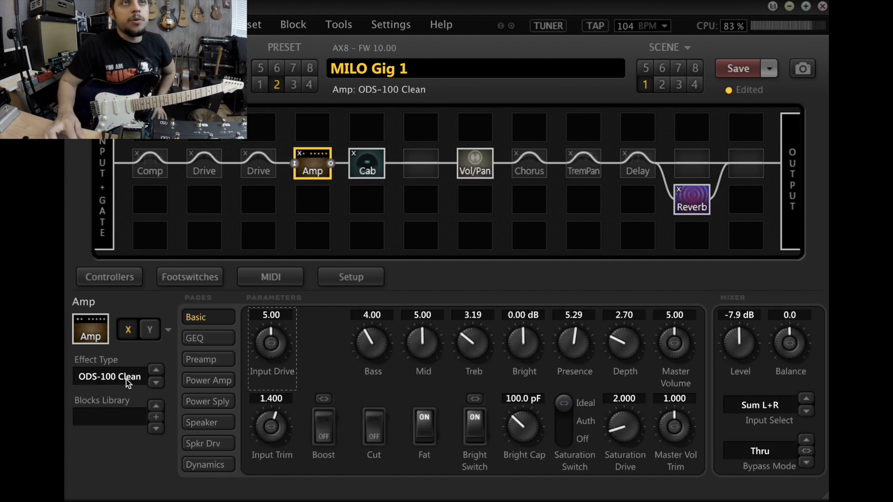
# Step: Review the Cab block's settings, then return to the Amp block's ODS-100 Clean settings
pyautogui.click(258, 201)
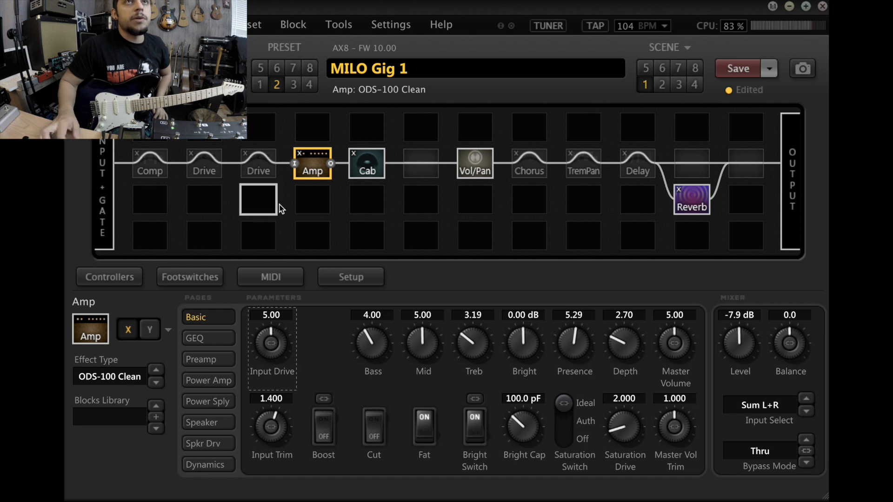
pyautogui.click(367, 164)
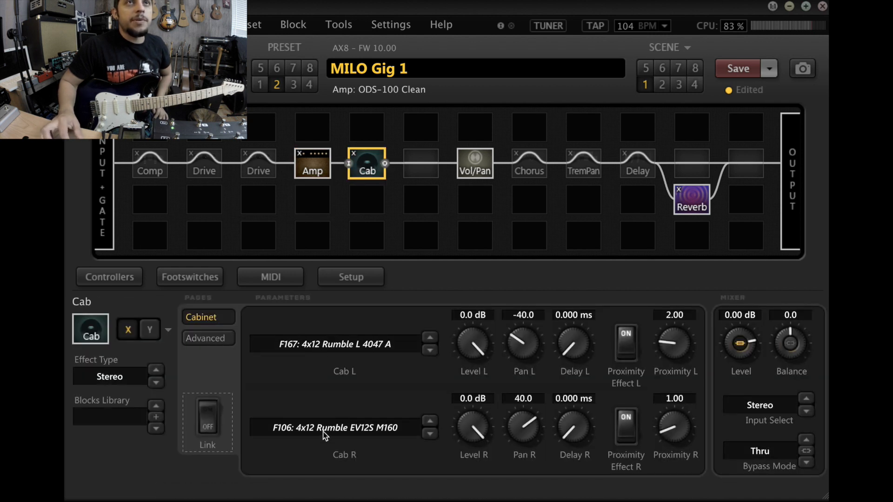
pyautogui.click(313, 164)
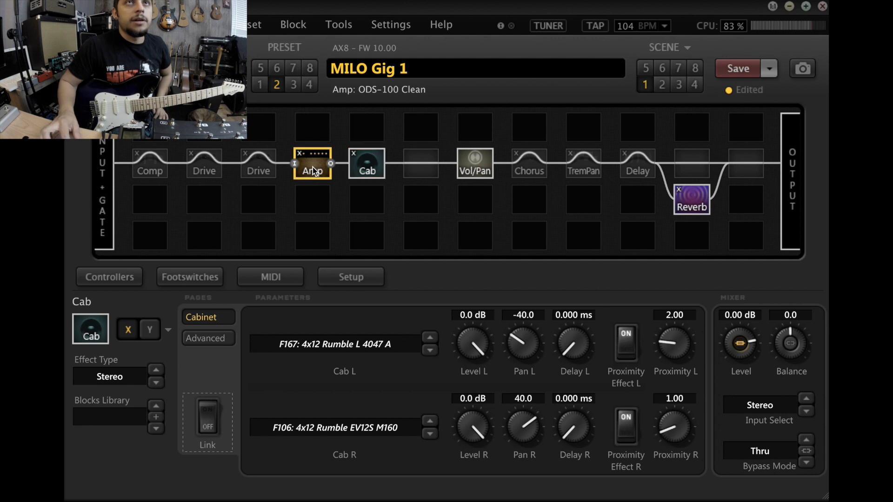
pyautogui.click(313, 164)
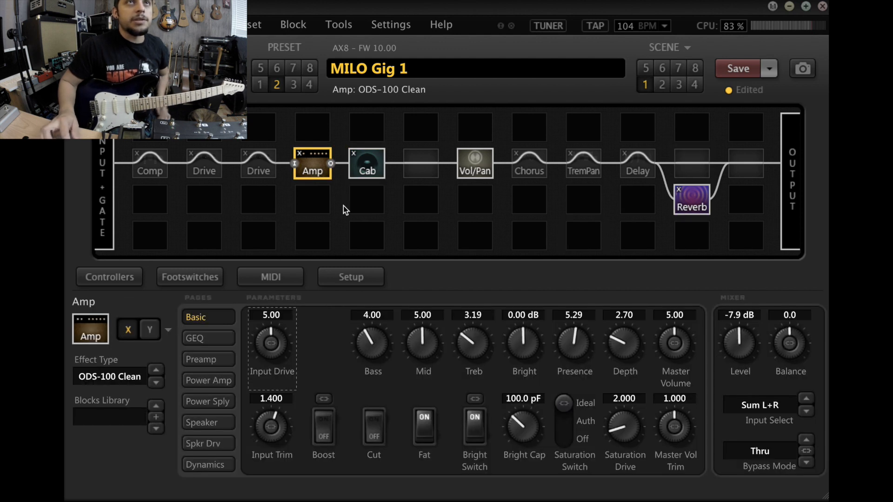
pyautogui.click(312, 199)
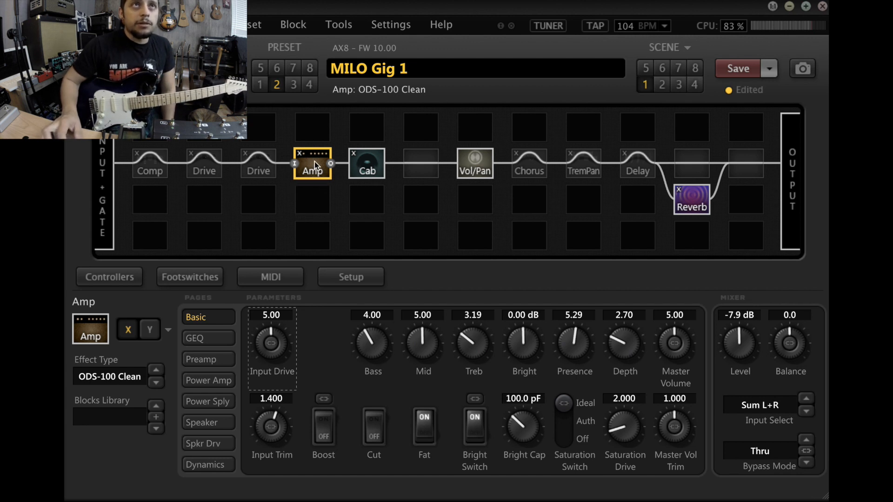
pyautogui.moveTo(204, 171)
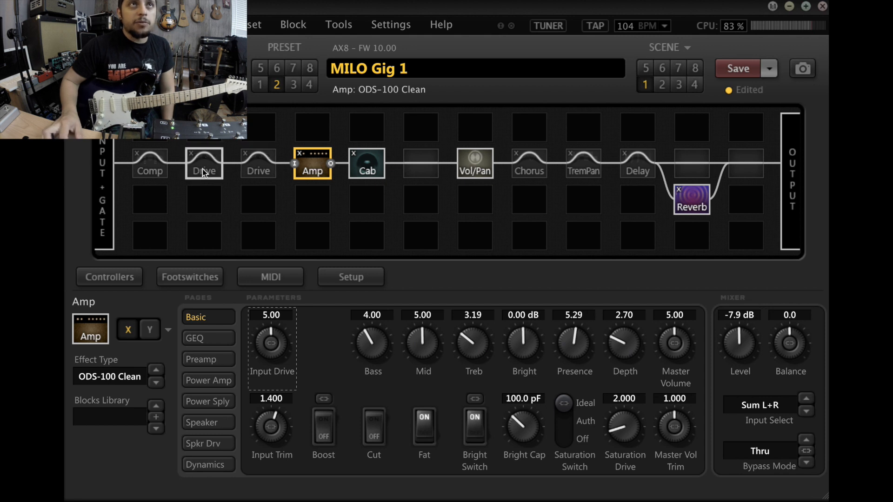
# Step: Show the first Drive block's settings and switch it to its Y variant, Rat Dist
pyautogui.click(203, 164)
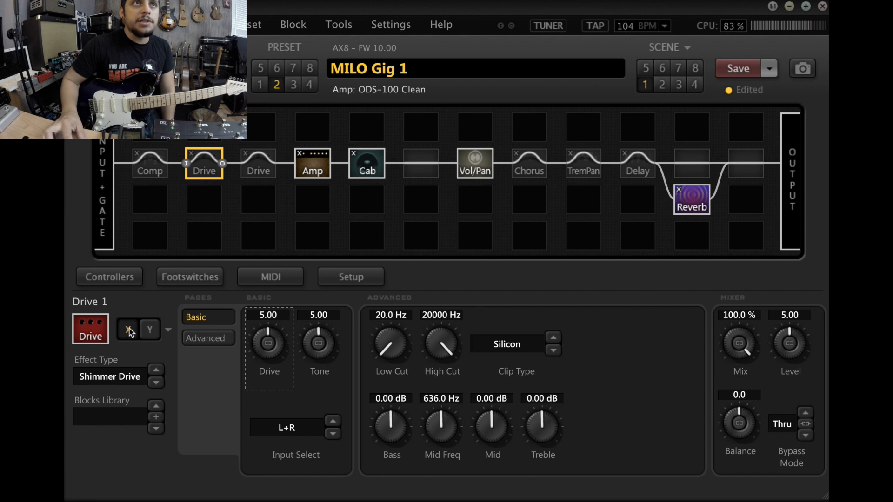
pyautogui.click(150, 330)
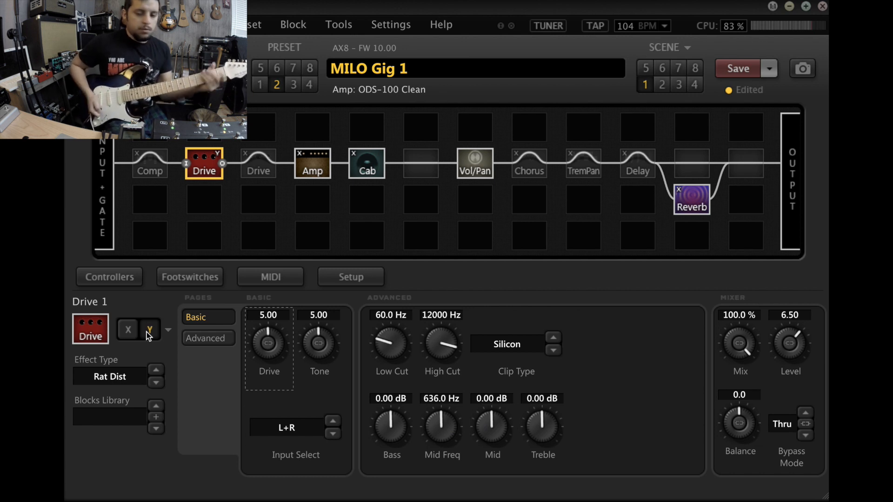
pyautogui.moveTo(643, 148)
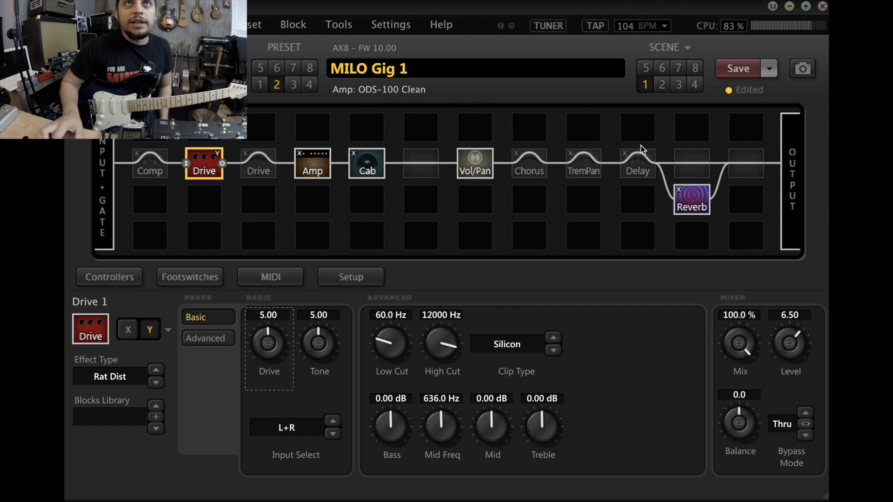
# Step: Review the Delay block, show Drive 1's Shimmer Drive variant, then the Amp's ODS-100 Clean settings
pyautogui.click(636, 164)
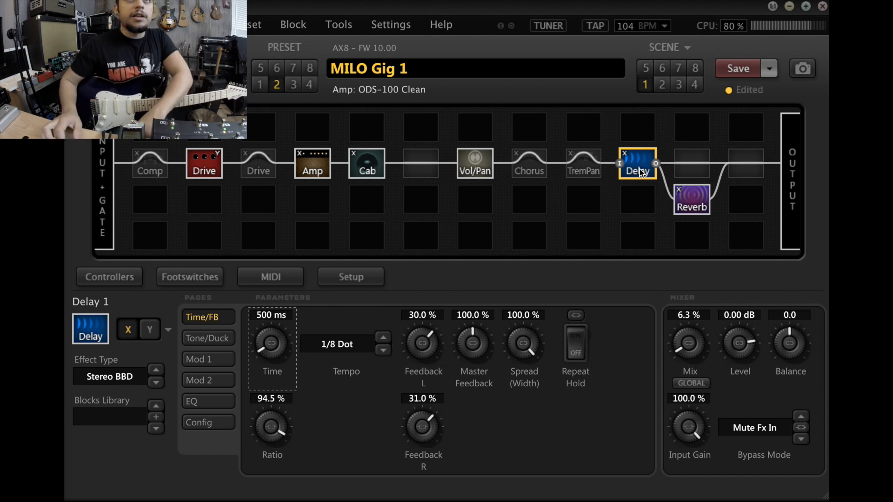
pyautogui.click(203, 163)
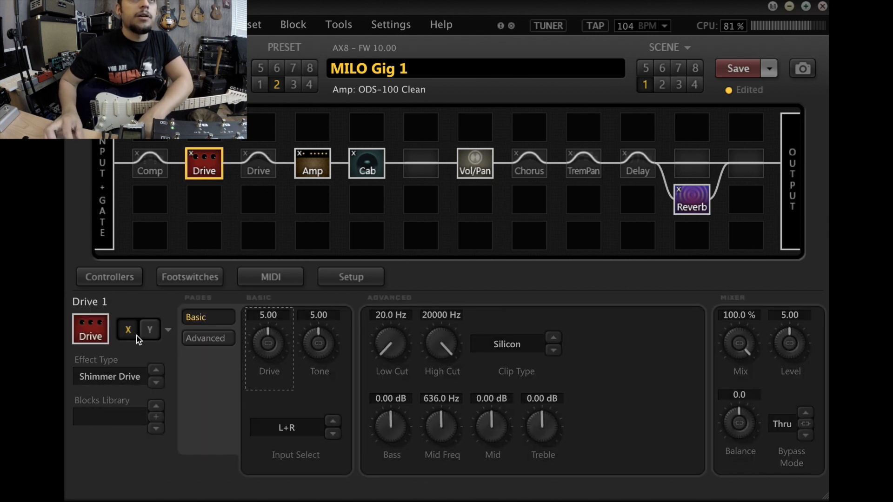
pyautogui.click(312, 164)
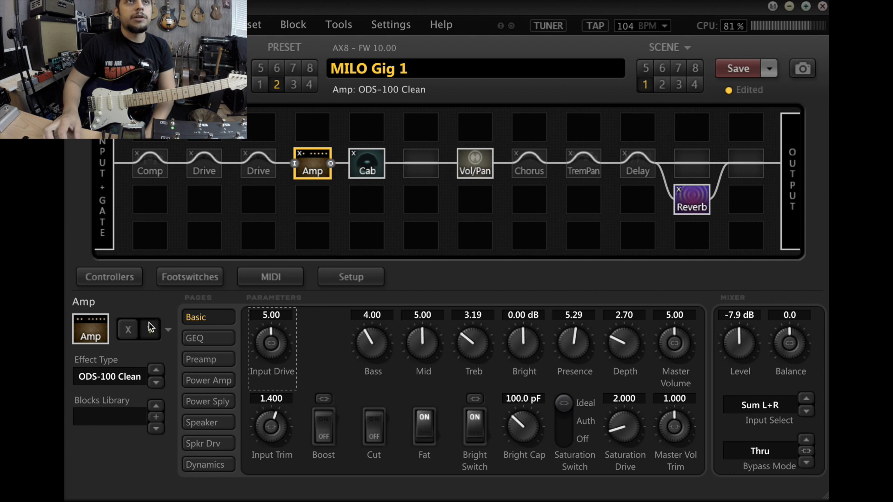
# Step: Switch the amp to its Y variant, Friedman 2018, and show the second Drive block's Ruckus settings
pyautogui.click(155, 369)
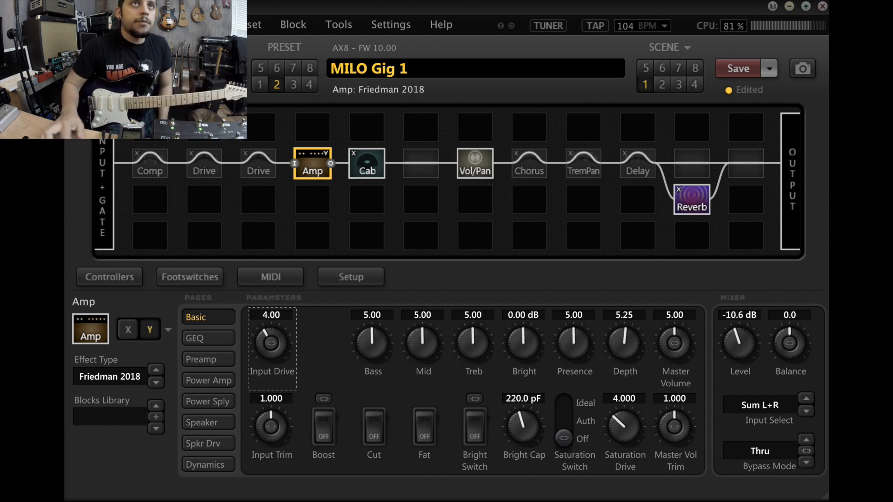
pyautogui.click(257, 163)
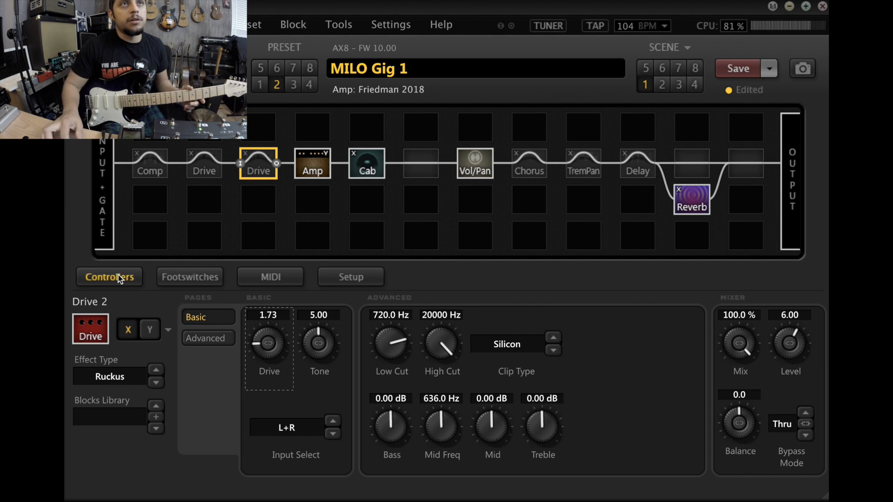
# Step: Flip the second Drive to its Y variant T808 Mod, back to X Ruckus, and engage the block
pyautogui.click(138, 331)
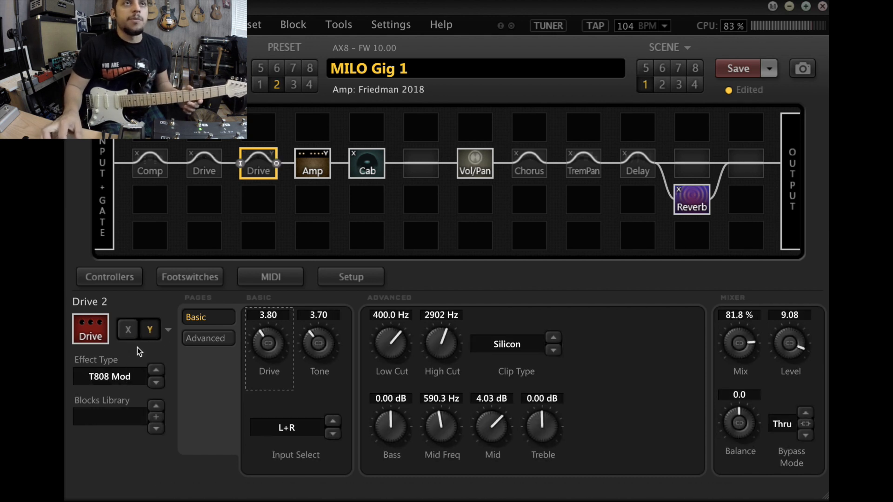
pyautogui.click(128, 330)
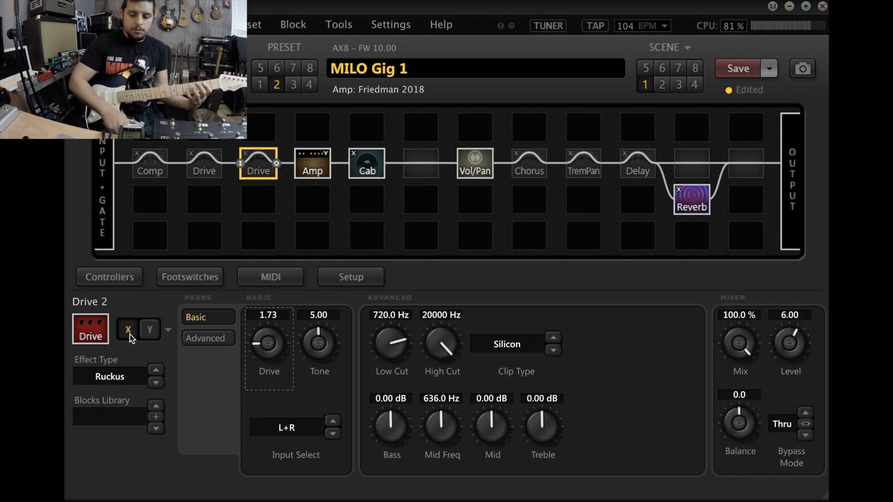
pyautogui.click(258, 164)
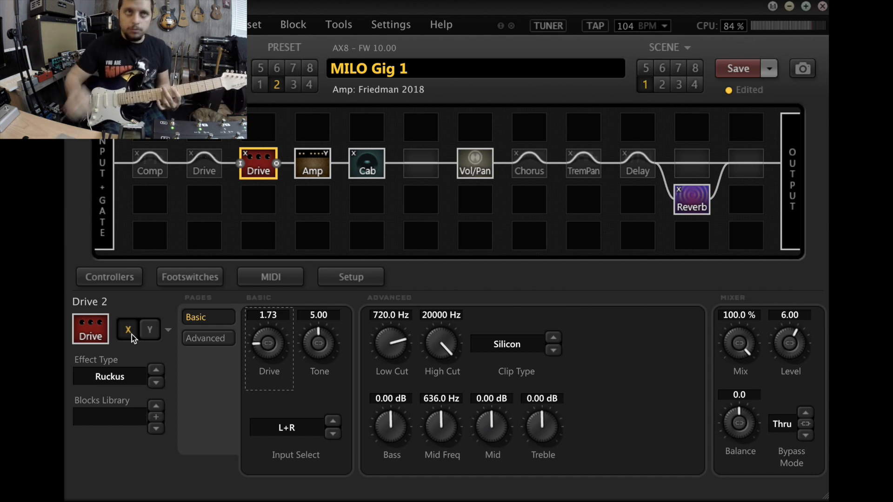
pyautogui.click(149, 330)
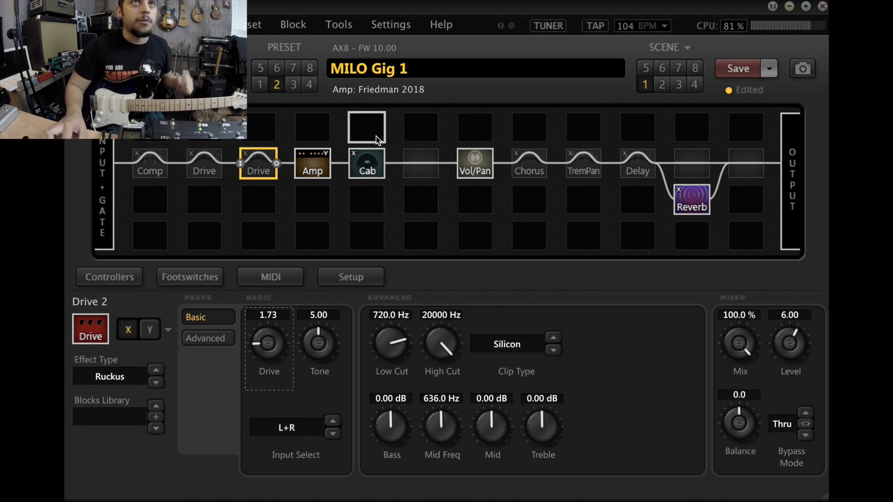
# Step: Return the amp to ODS-100 Clean and show the preset's footswitch assignments for Drives, Amp XY and effects
pyautogui.click(313, 164)
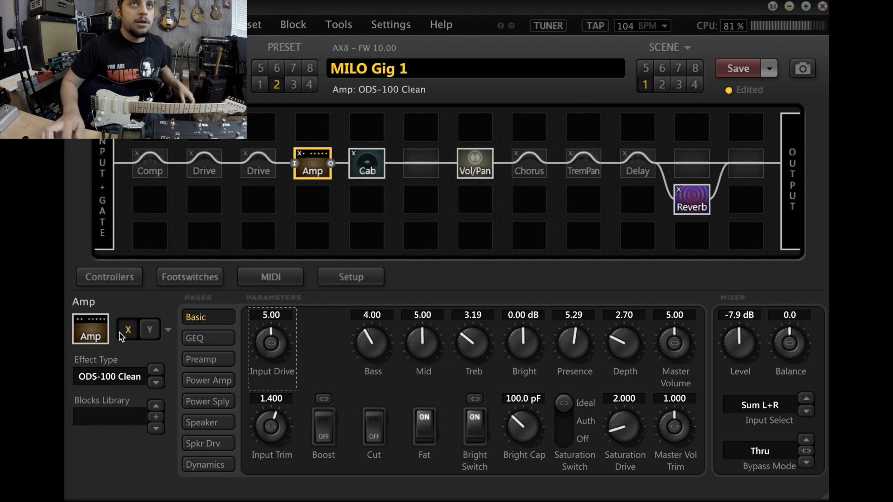
pyautogui.click(367, 164)
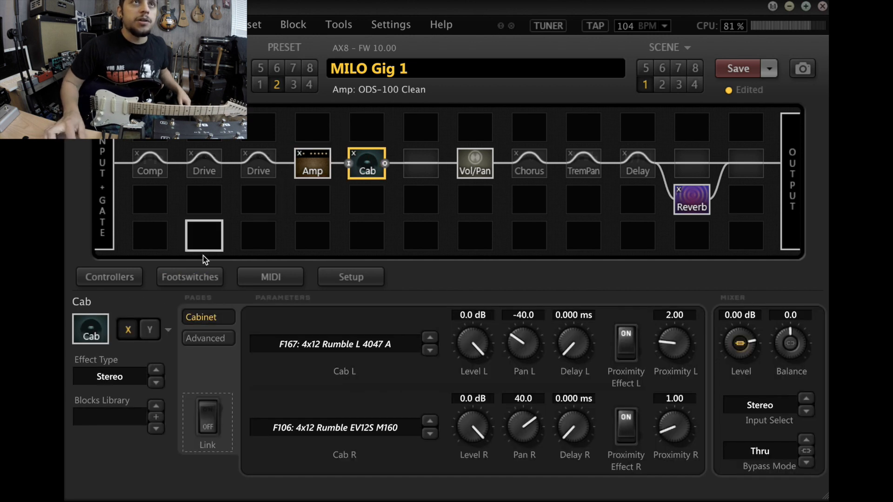
pyautogui.click(189, 277)
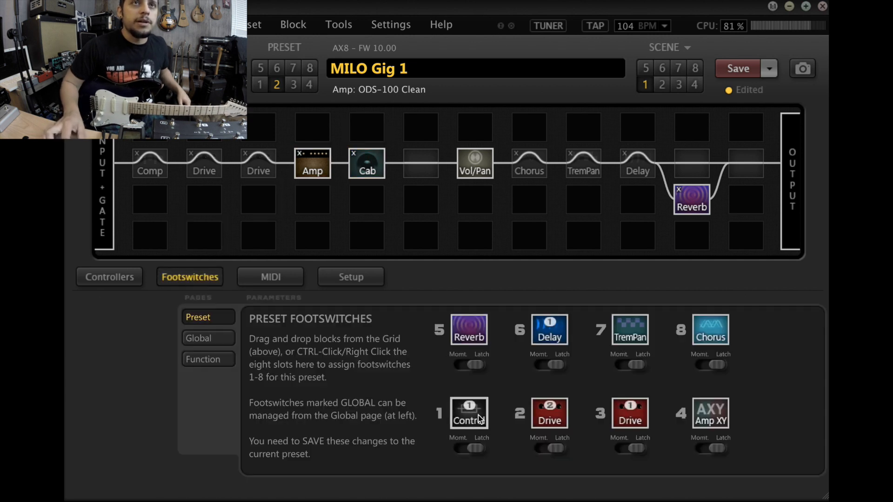
# Step: Review Control Switch 1 lifting Cab level from -1.0 to 2.9 dB, then show the Cab's stereo 4x12 Rumble / EV12S settings
pyautogui.click(366, 164)
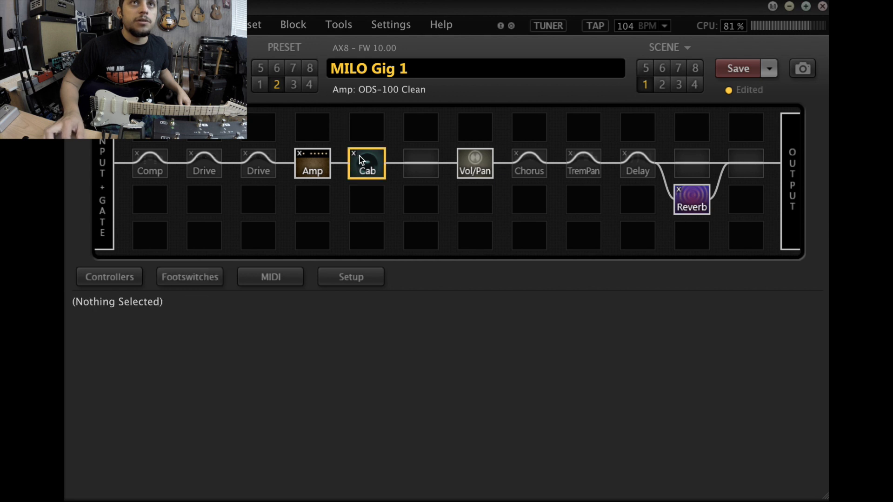
pyautogui.click(367, 164)
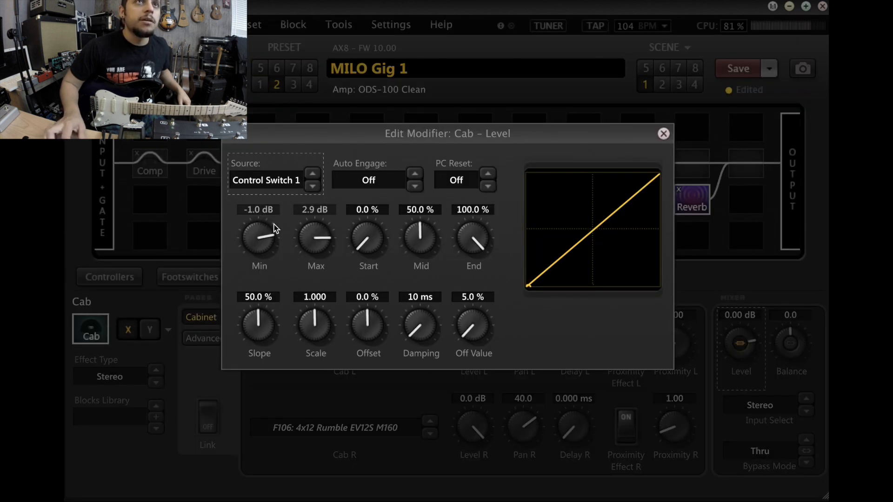
pyautogui.moveTo(308, 219)
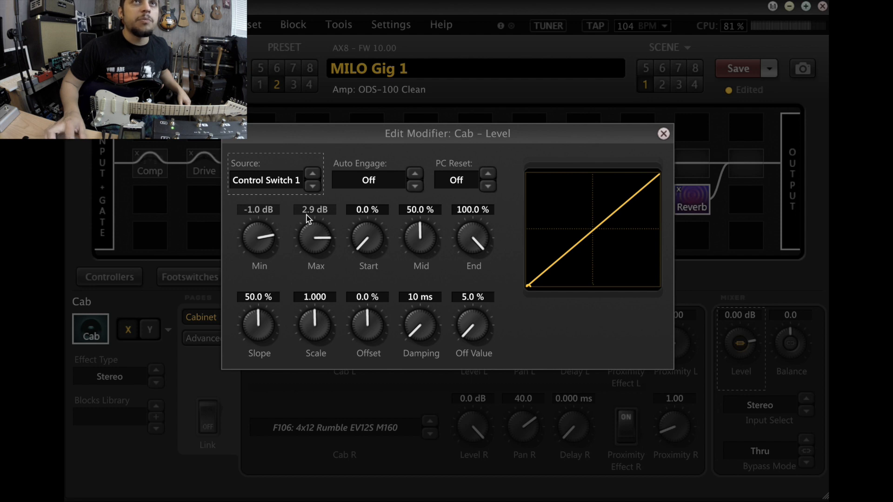
pyautogui.click(662, 133)
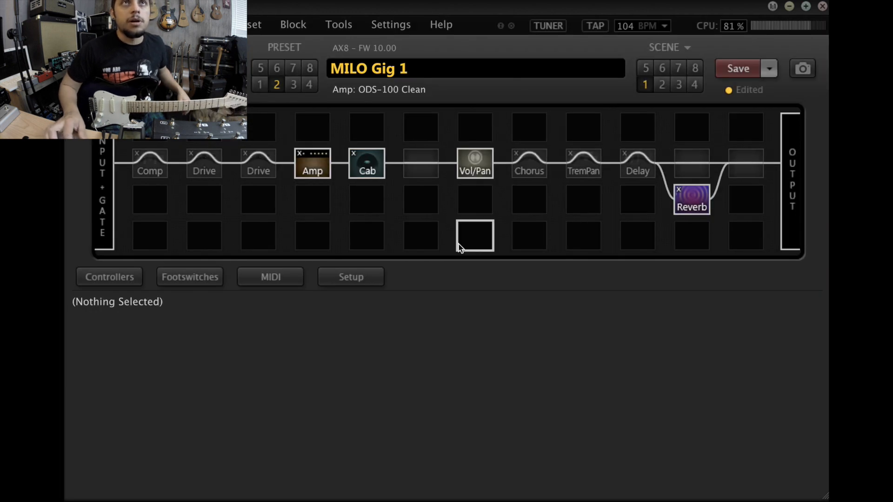
pyautogui.click(367, 164)
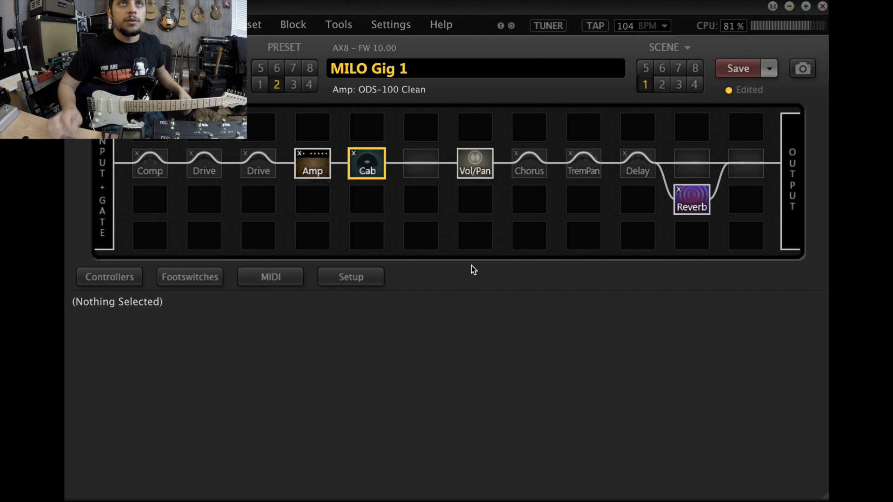
pyautogui.click(367, 163)
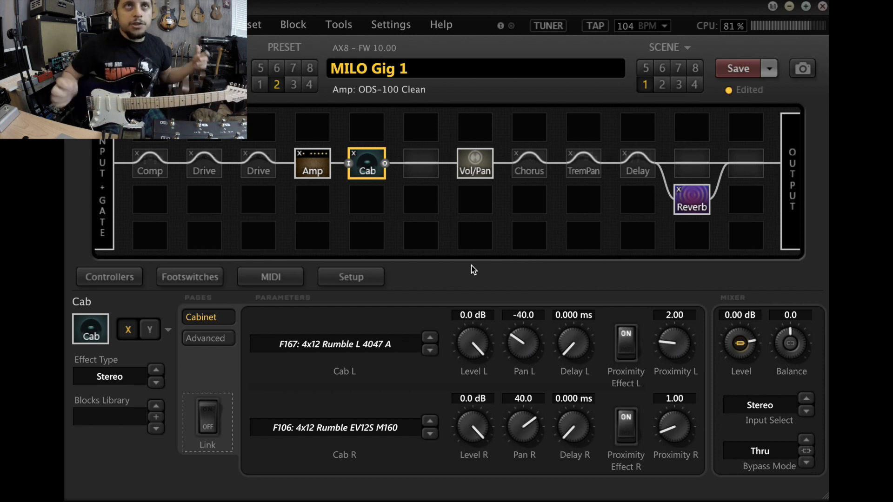
pyautogui.moveTo(343, 168)
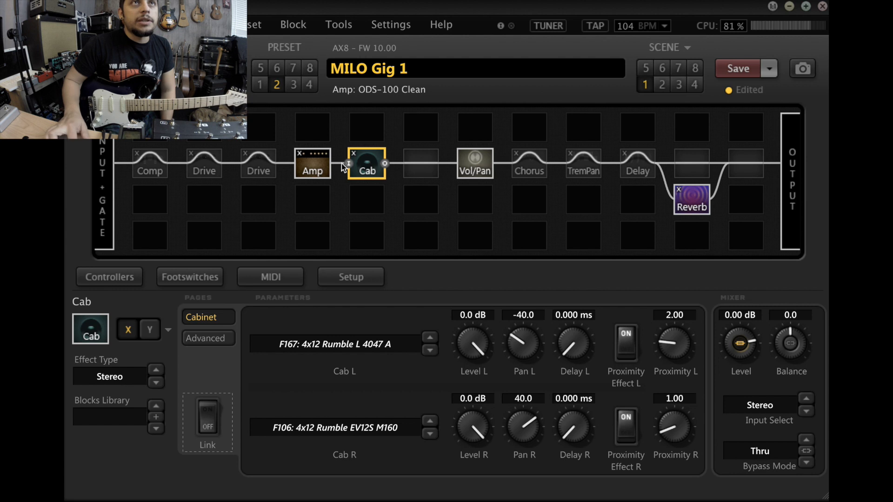
pyautogui.moveTo(312, 171)
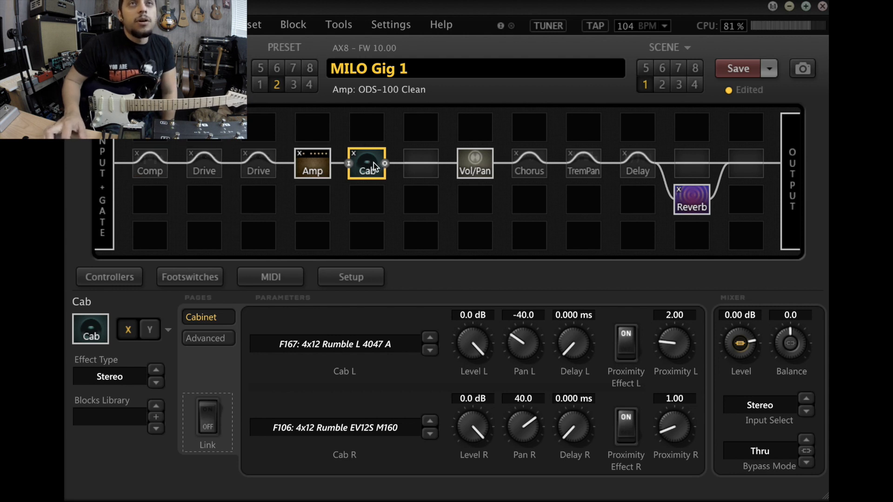
pyautogui.moveTo(450, 140)
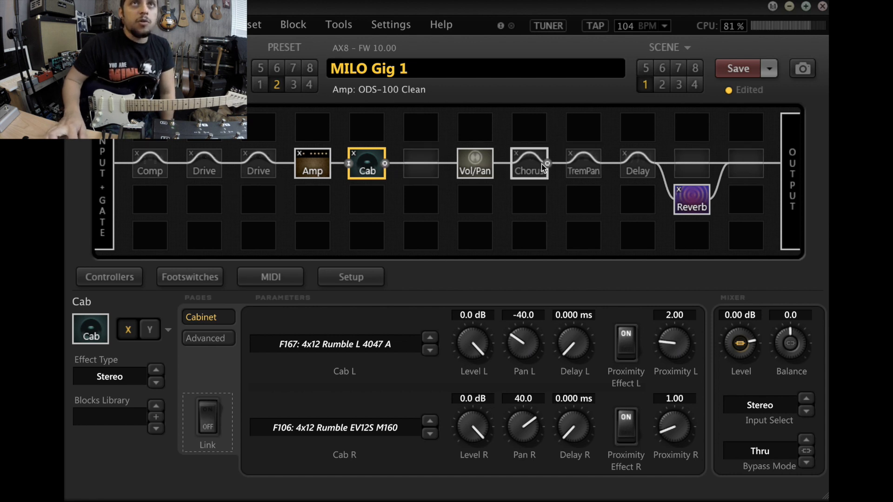
# Step: Review the Chorus block, then show the Reverb's Y variant: Wide Hall, 6.19 s time, 83% mix
pyautogui.click(528, 164)
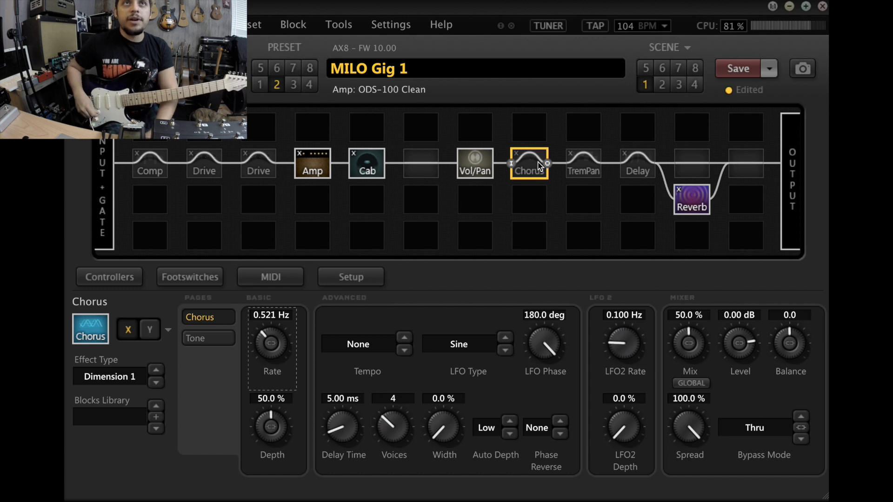
pyautogui.click(528, 163)
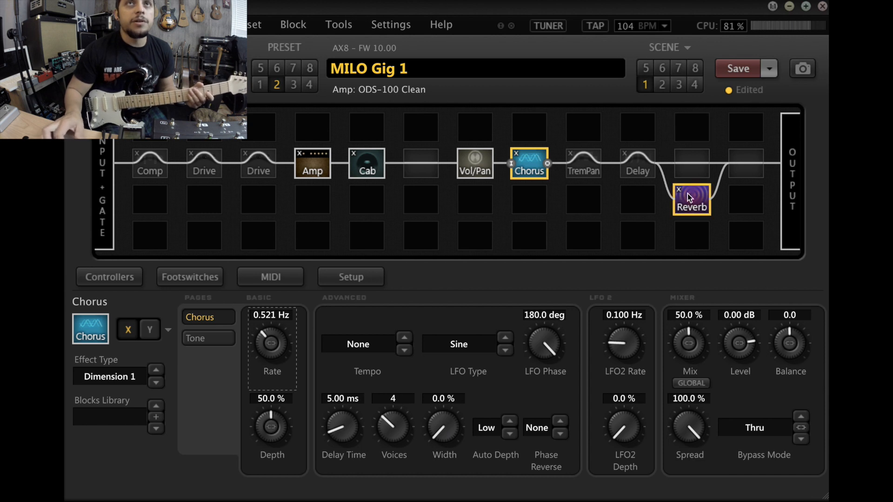
pyautogui.click(692, 199)
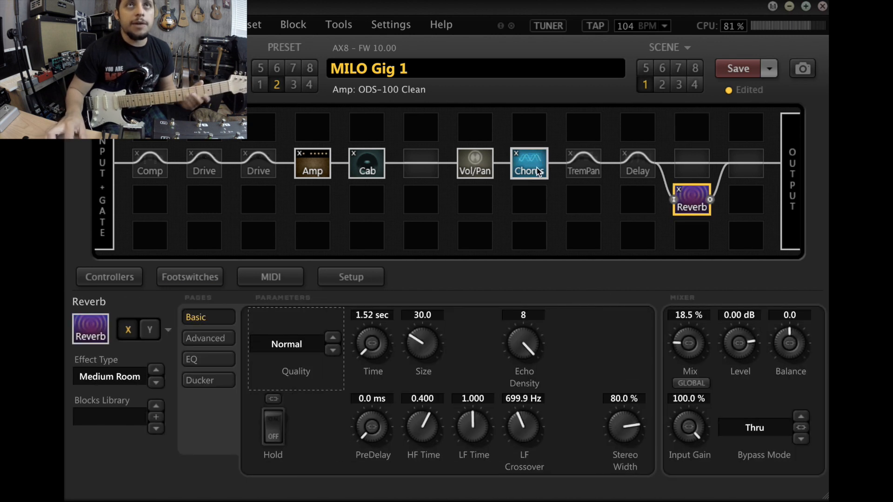
pyautogui.click(528, 164)
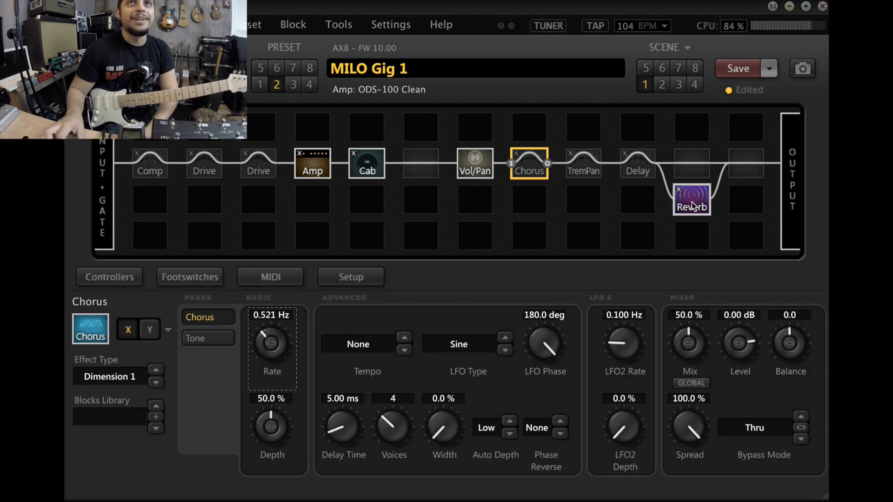
pyautogui.click(691, 200)
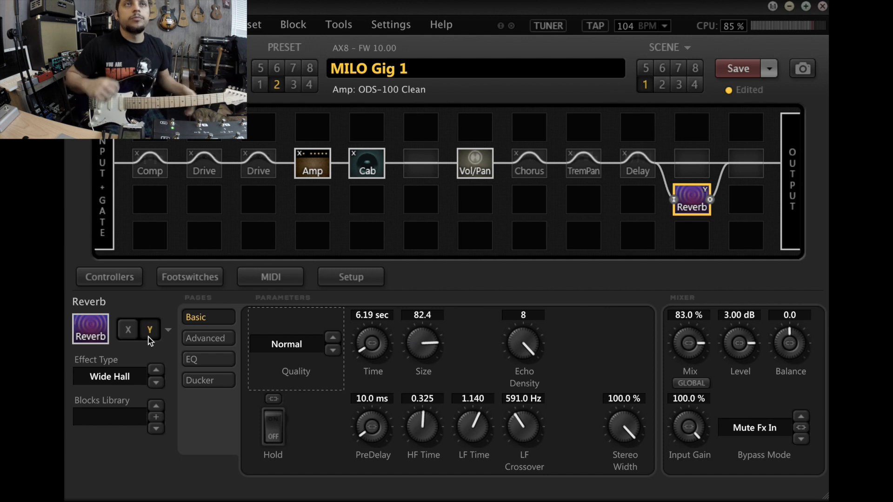
# Step: Compare the Reverb's X and Y variants, then show the Chorus Y settings: Dimension 1, 6.598 Hz rate, 80.5% mix
pyautogui.click(127, 329)
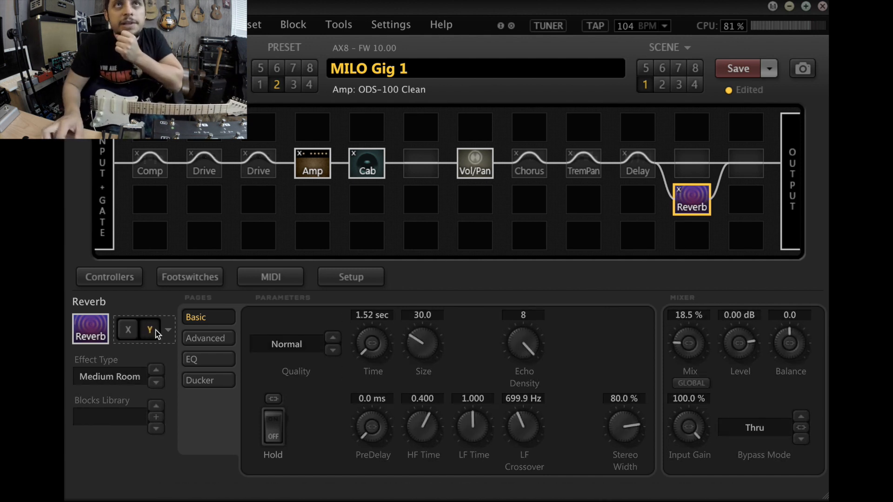
pyautogui.click(529, 164)
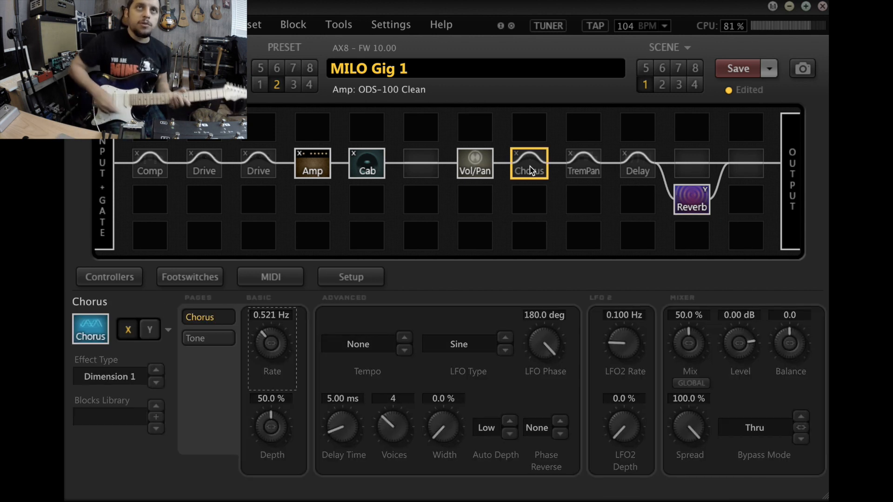
pyautogui.click(528, 164)
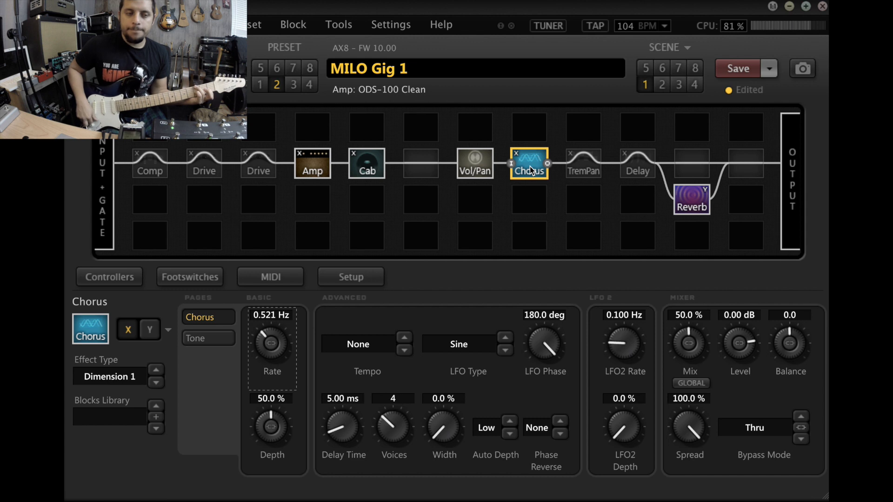
pyautogui.moveTo(534, 147)
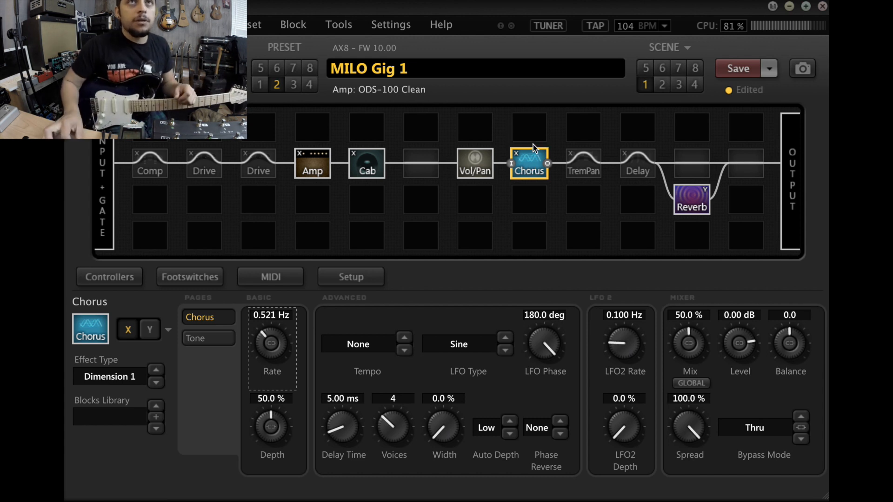
pyautogui.moveTo(692, 203)
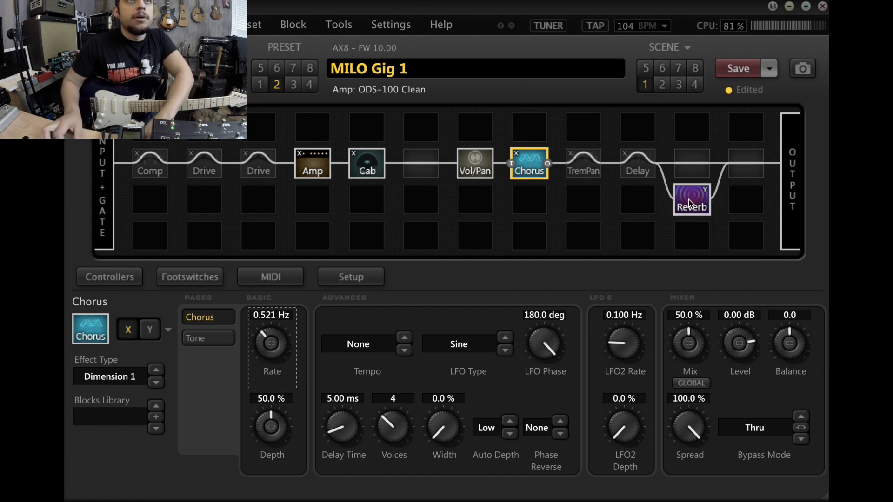
pyautogui.click(691, 200)
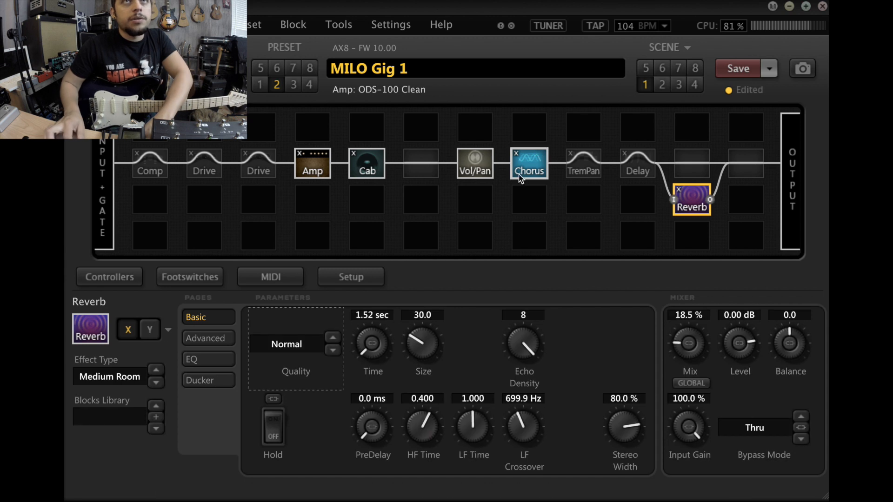
pyautogui.click(528, 164)
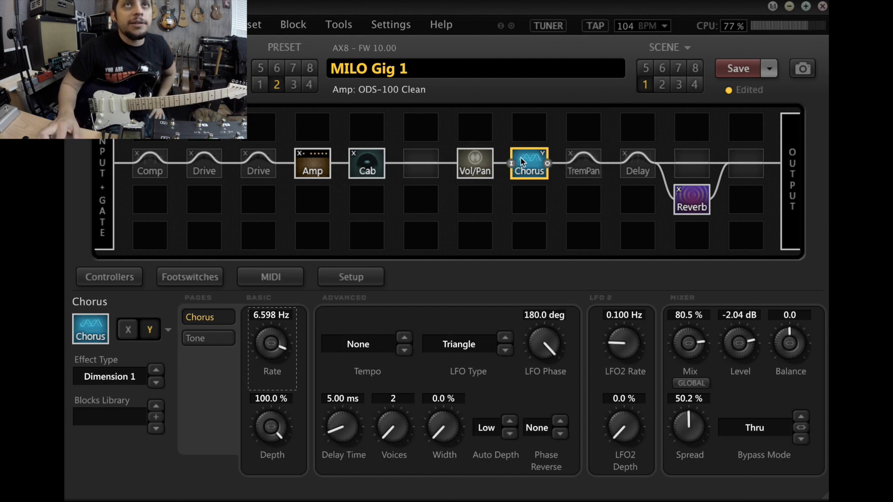
pyautogui.moveTo(258, 163)
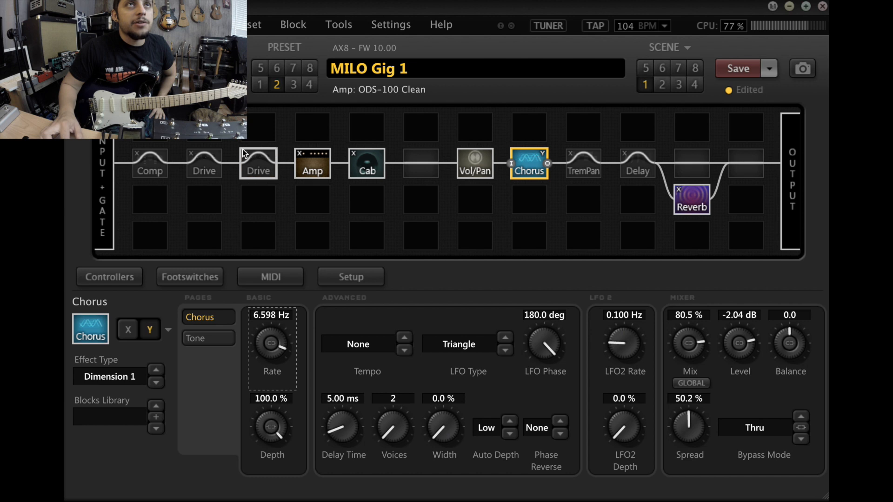
pyautogui.moveTo(203, 163)
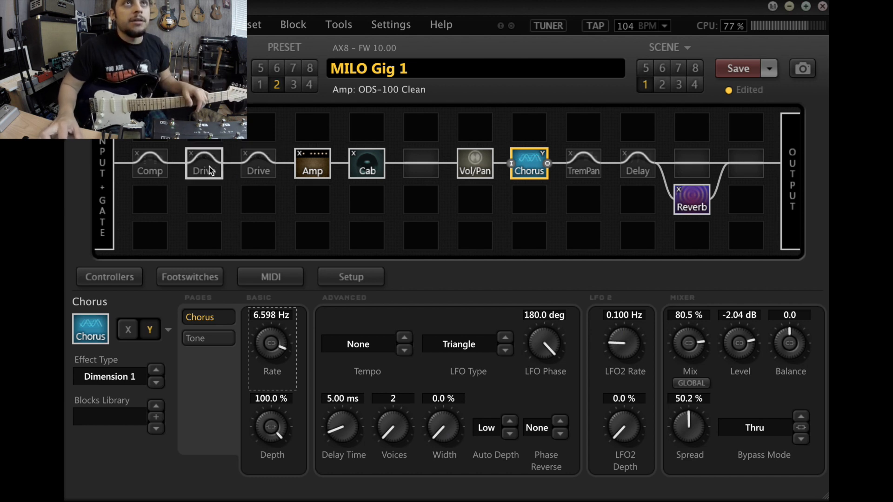
pyautogui.click(204, 164)
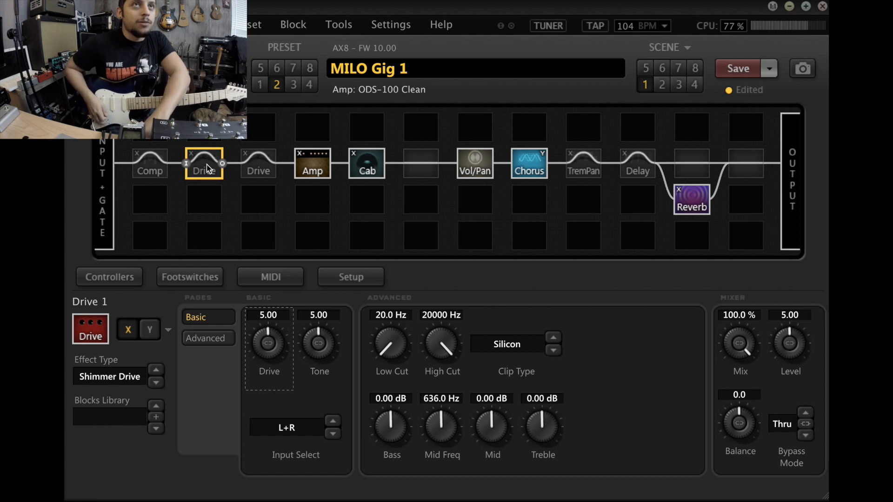
pyautogui.click(204, 162)
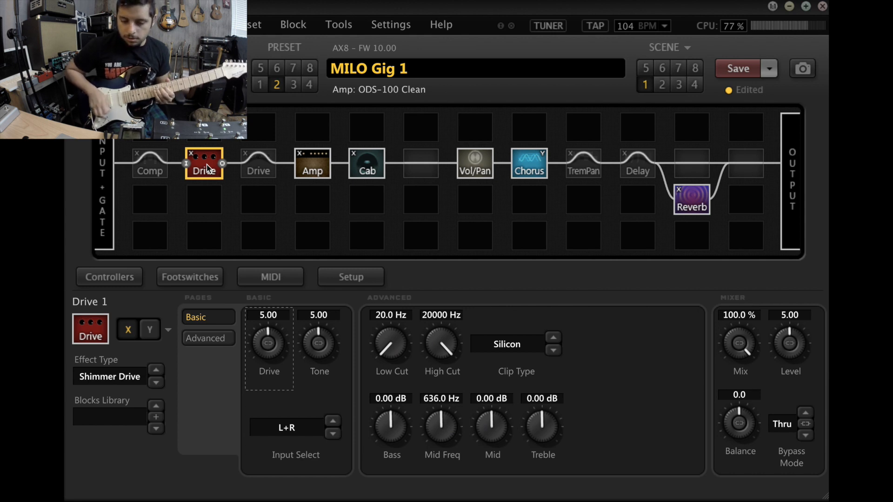
pyautogui.moveTo(199, 161)
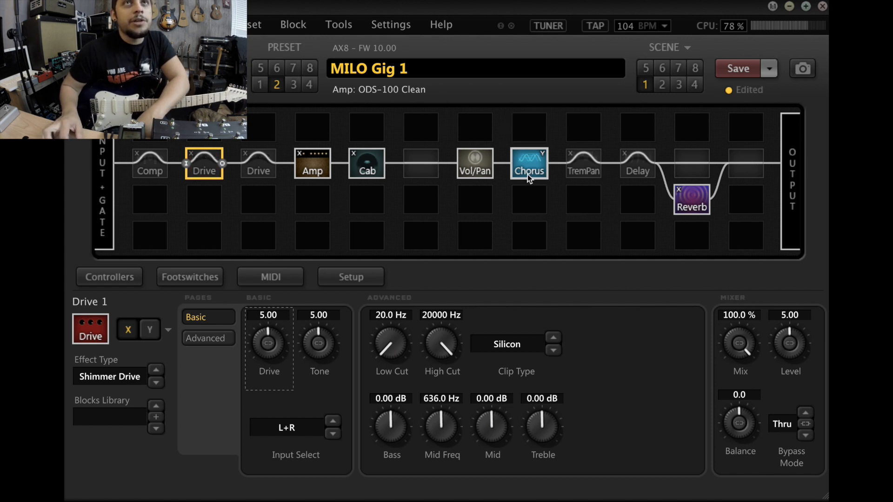
pyautogui.click(528, 163)
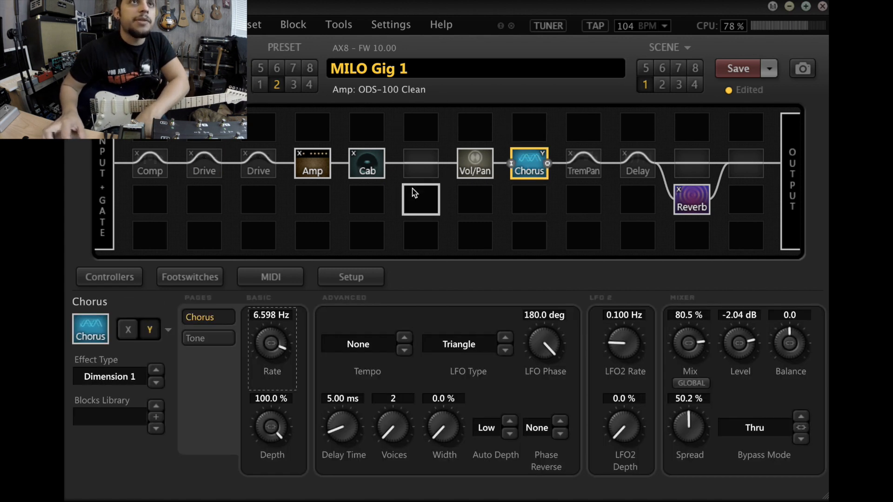
# Step: Switch the chorus to its X settings and show the Compressor's Studio Comp settings
pyautogui.click(127, 329)
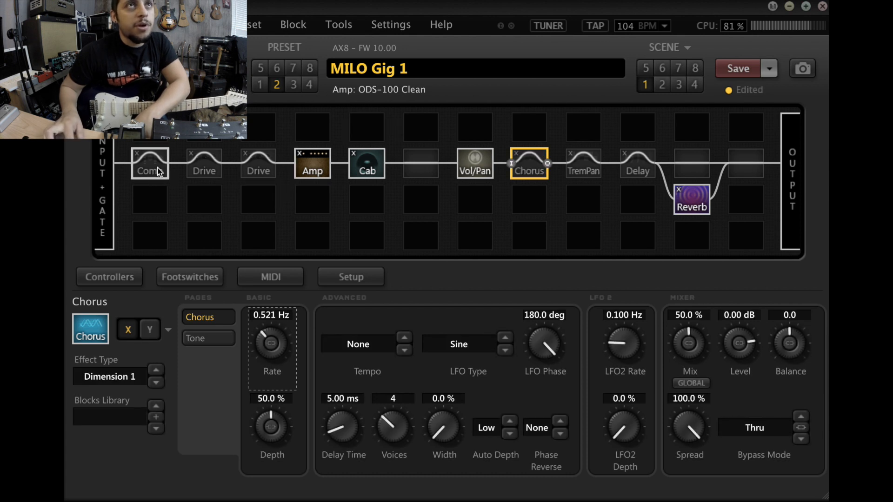
pyautogui.click(149, 164)
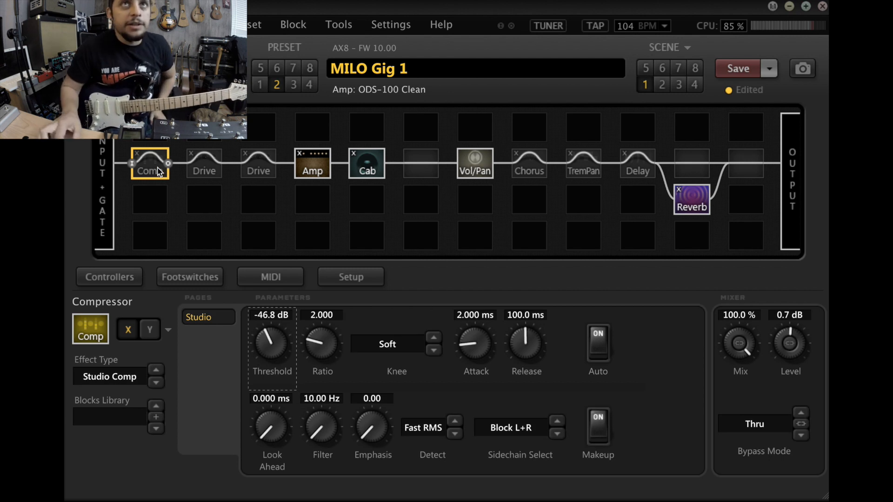
pyautogui.moveTo(636, 164)
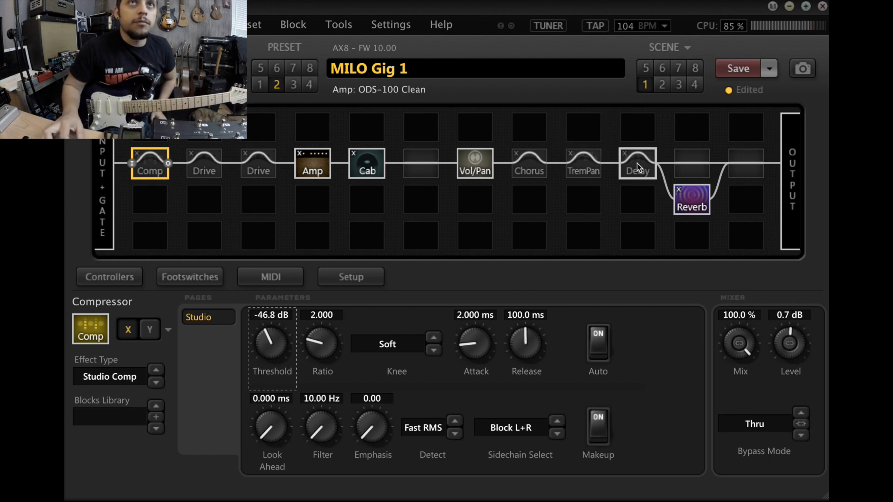
# Step: Show the TremPan block's Tremolo settings: 1/16 tempo, sine LFO, 71.2% depth
pyautogui.click(583, 164)
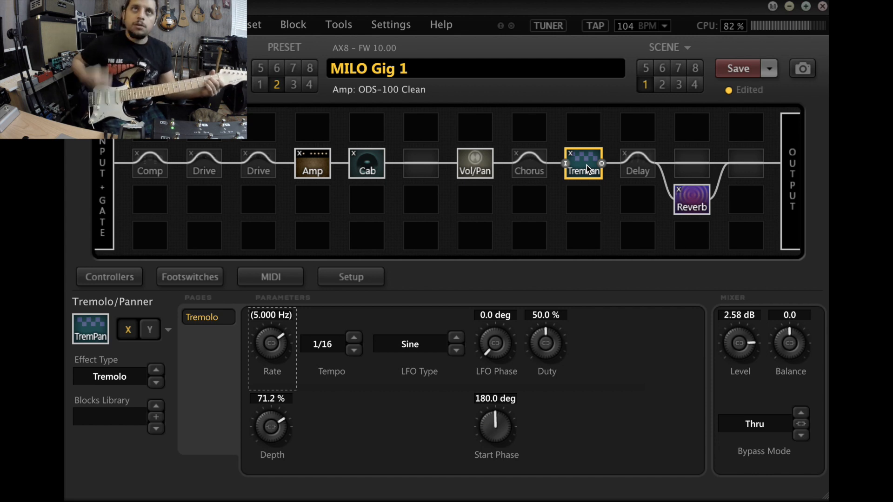
pyautogui.moveTo(142, 325)
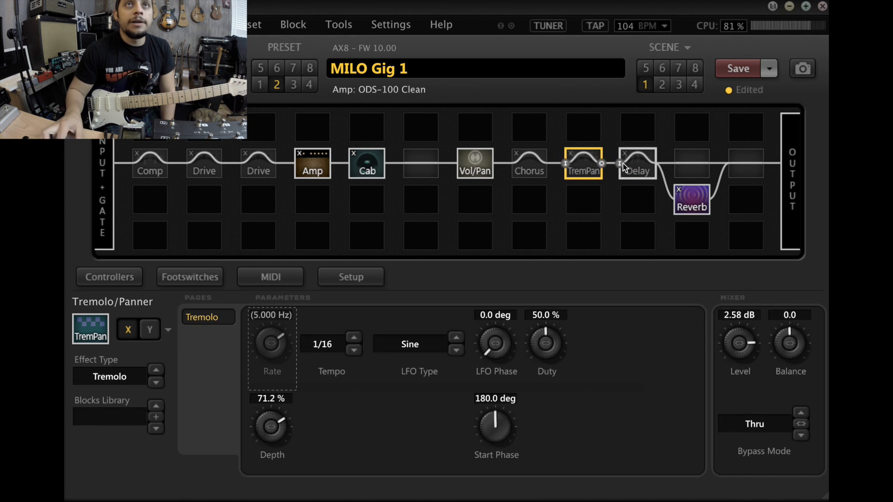
# Step: Engage the Stereo BBD Delay block, then show the first Drive's Shimmer Drive parameters
pyautogui.click(636, 164)
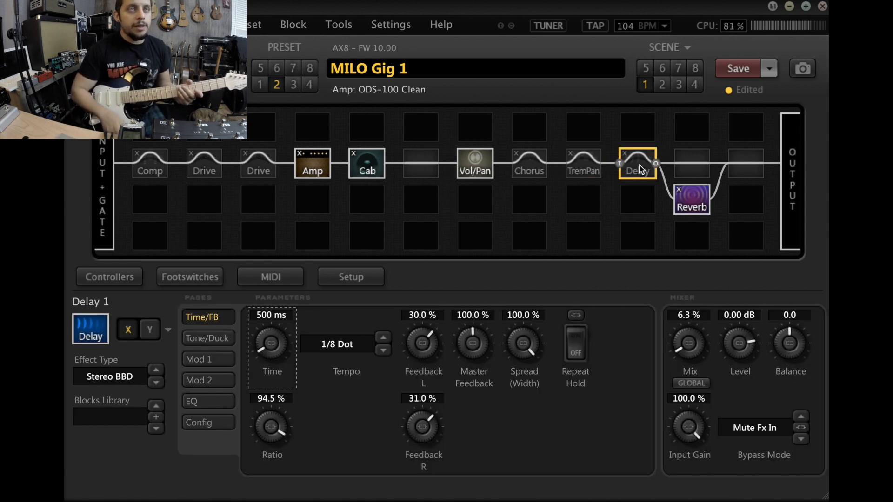
pyautogui.click(637, 164)
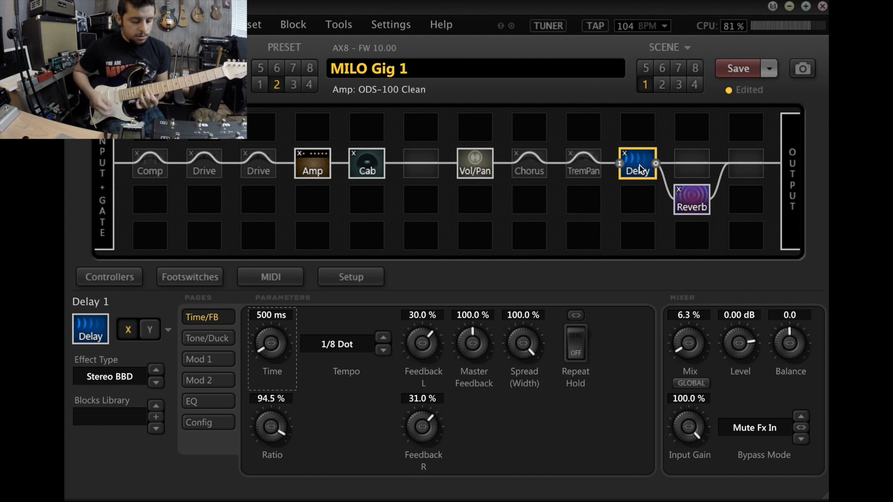
pyautogui.moveTo(235, 186)
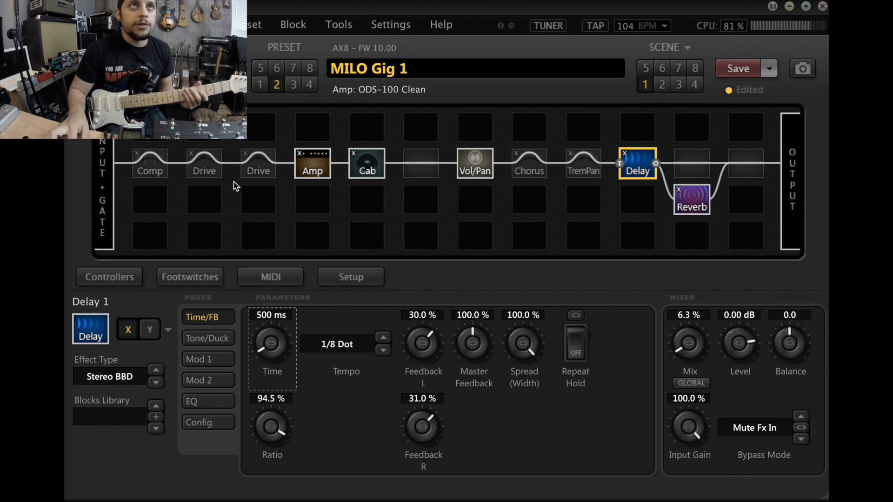
pyautogui.click(203, 164)
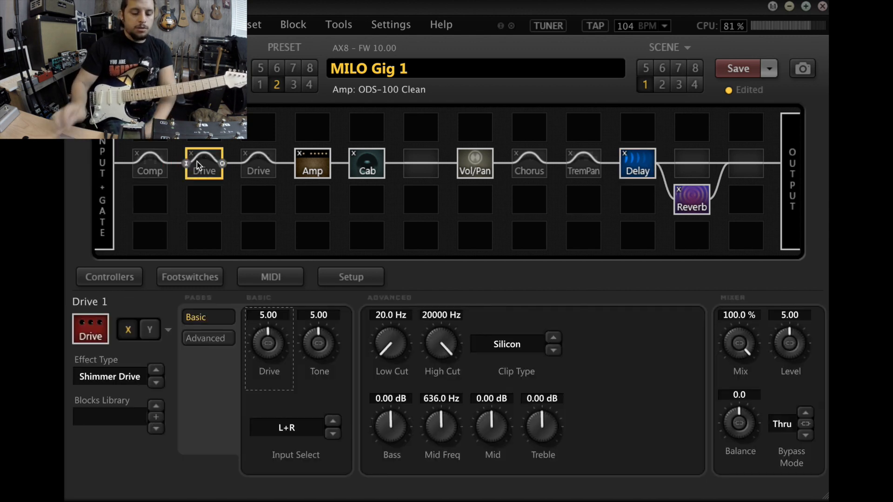
pyautogui.click(203, 164)
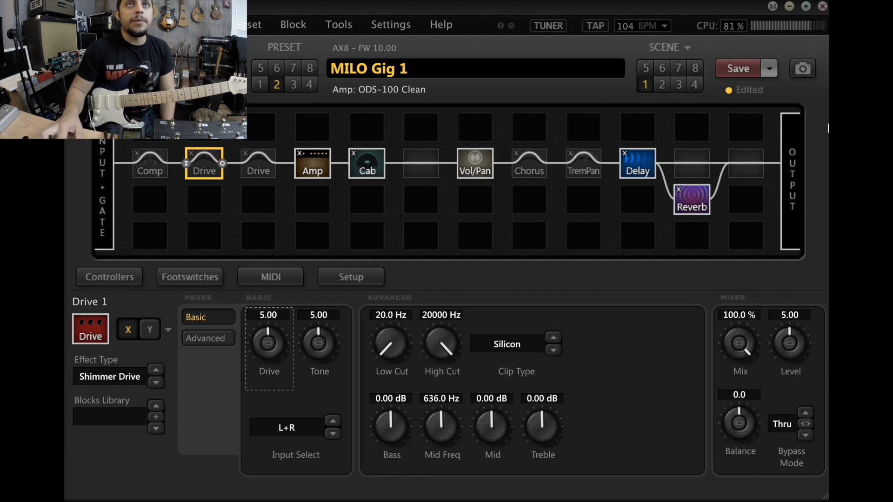
# Step: Select the Delay block and load its Y channel settings
pyautogui.click(637, 164)
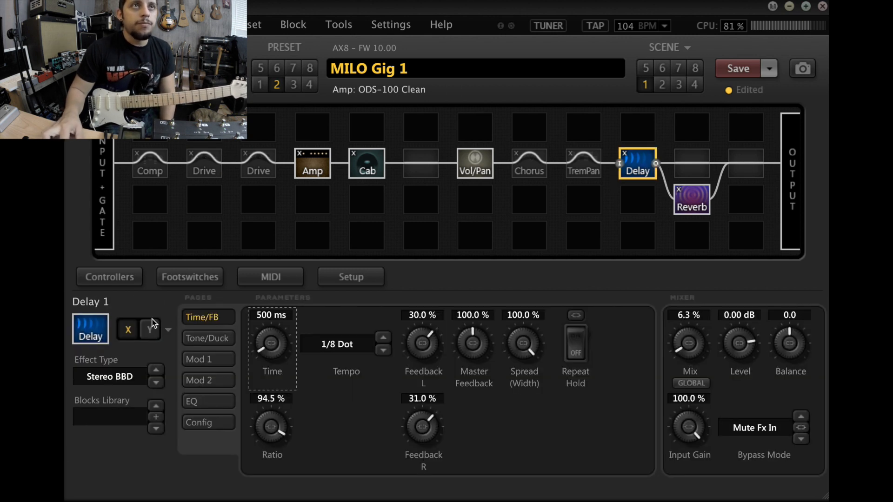
pyautogui.moveTo(106, 384)
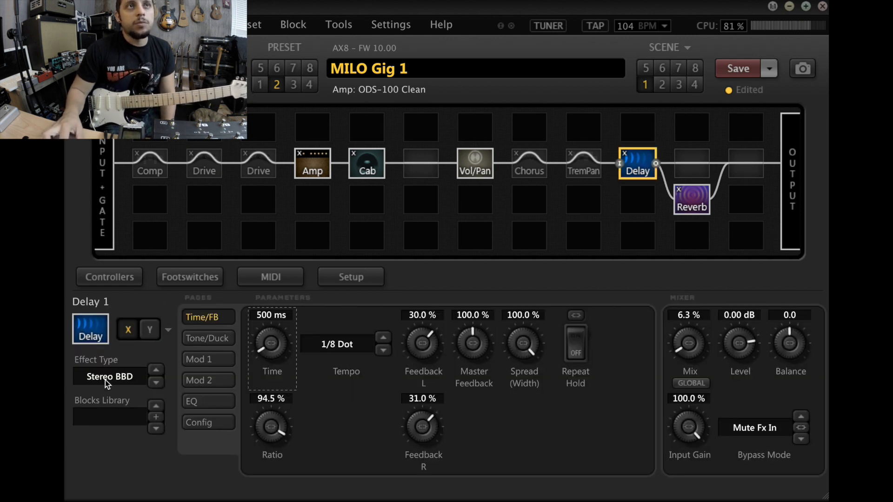
pyautogui.click(149, 330)
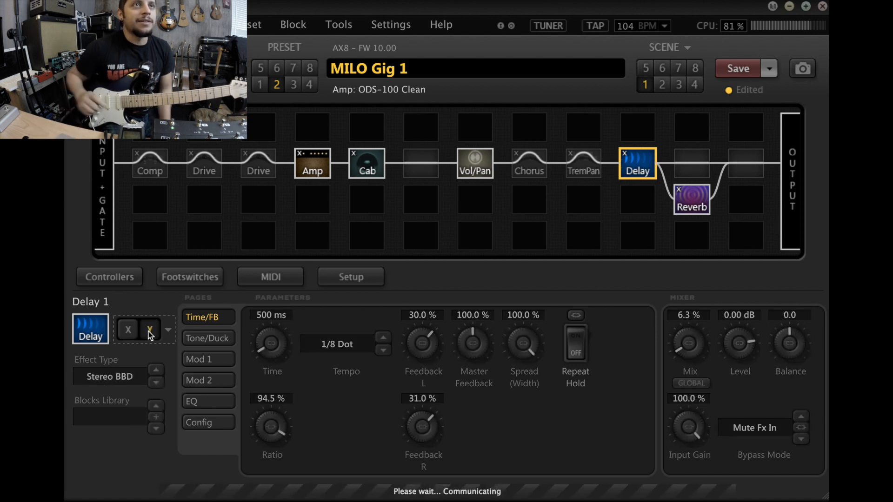
pyautogui.click(155, 371)
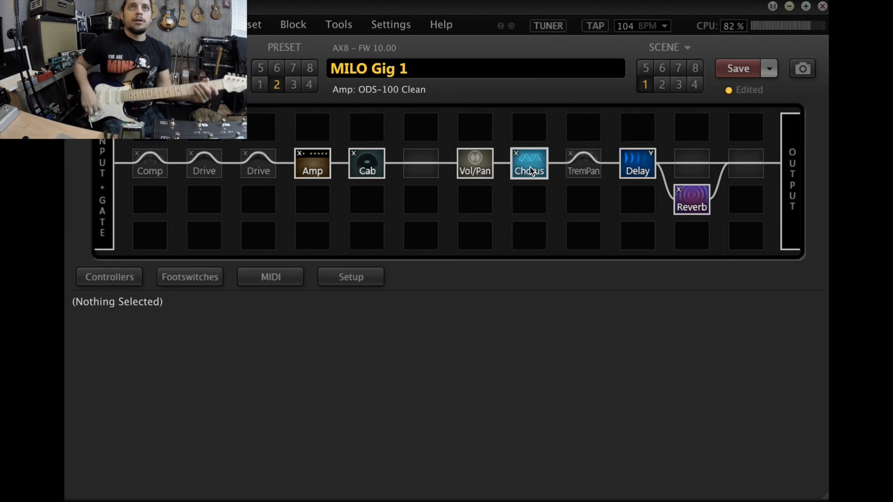
# Step: View the Chorus settings, then return the Delay block to its X variant, the Stereo BBD
pyautogui.click(528, 164)
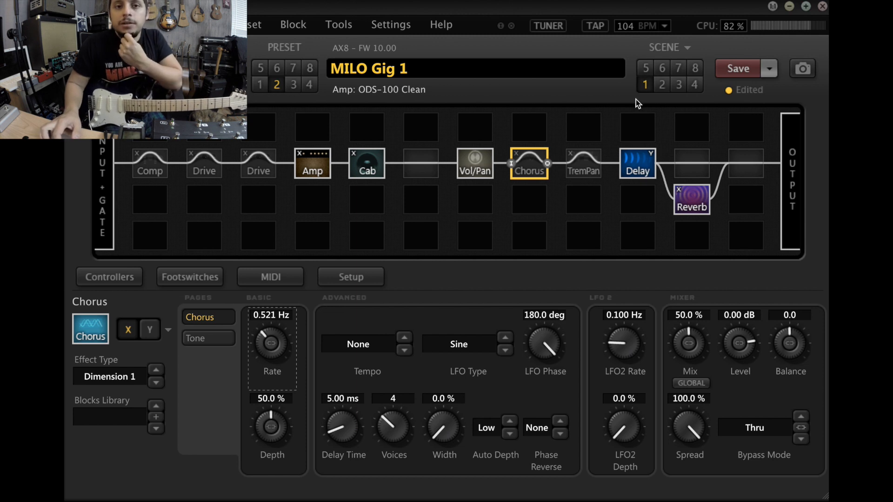
pyautogui.moveTo(648, 91)
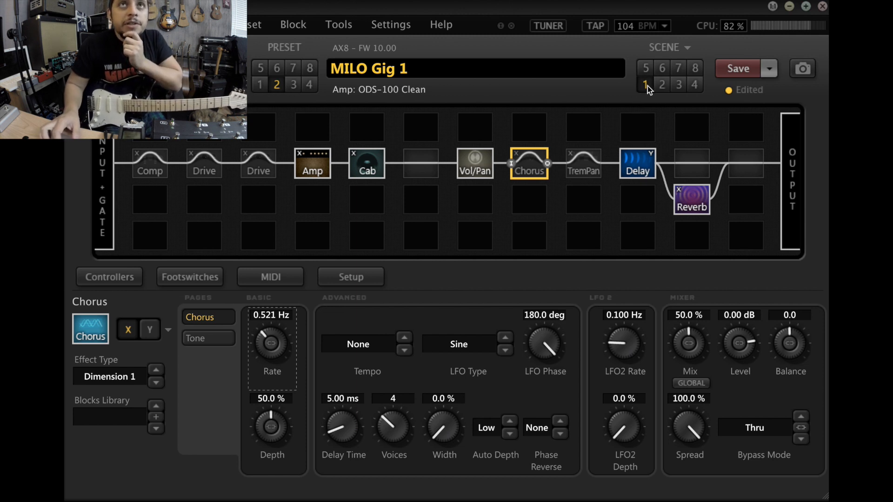
pyautogui.moveTo(646, 84)
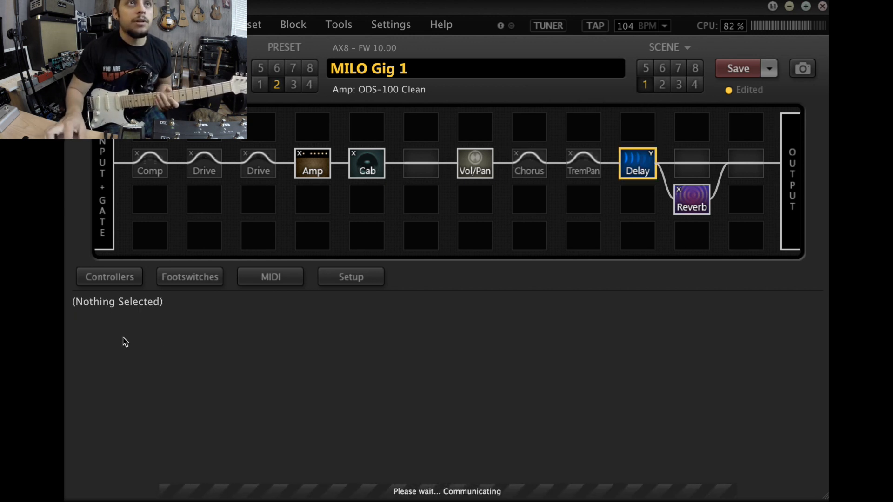
pyautogui.click(637, 164)
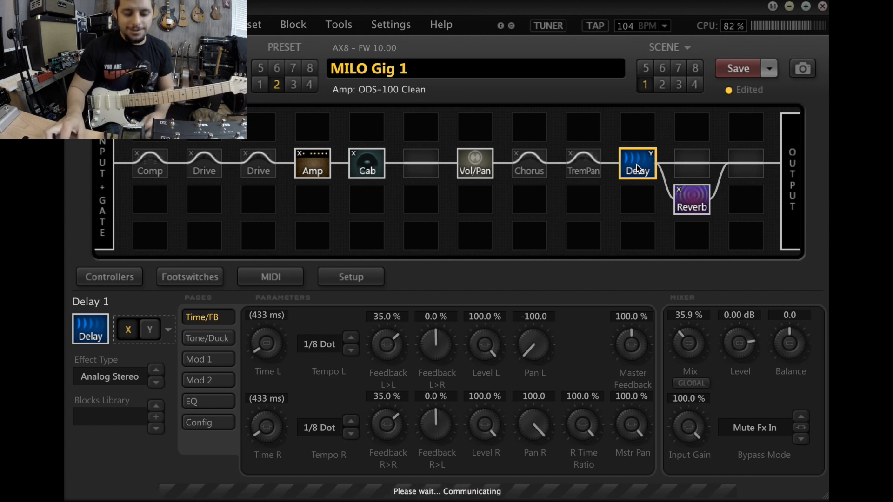
pyautogui.click(155, 370)
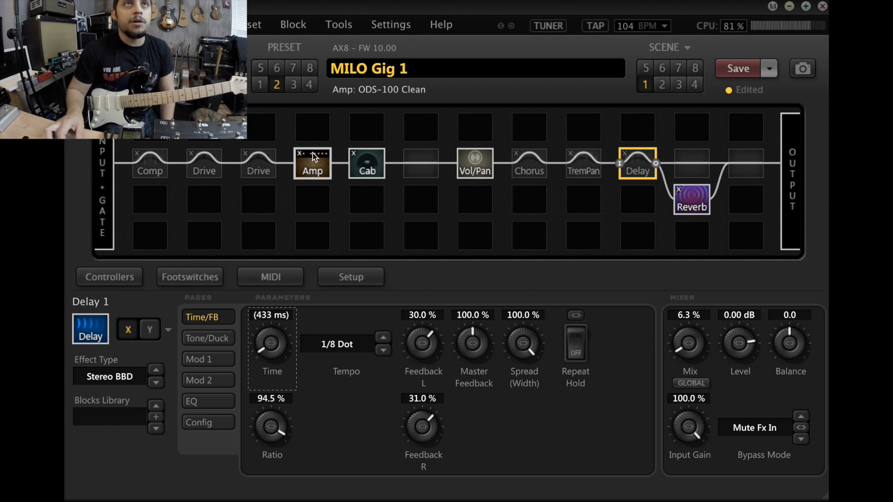
# Step: Show the ODS-100 Clean Amp parameters and step the preset to scene 2, then scene 3
pyautogui.click(312, 164)
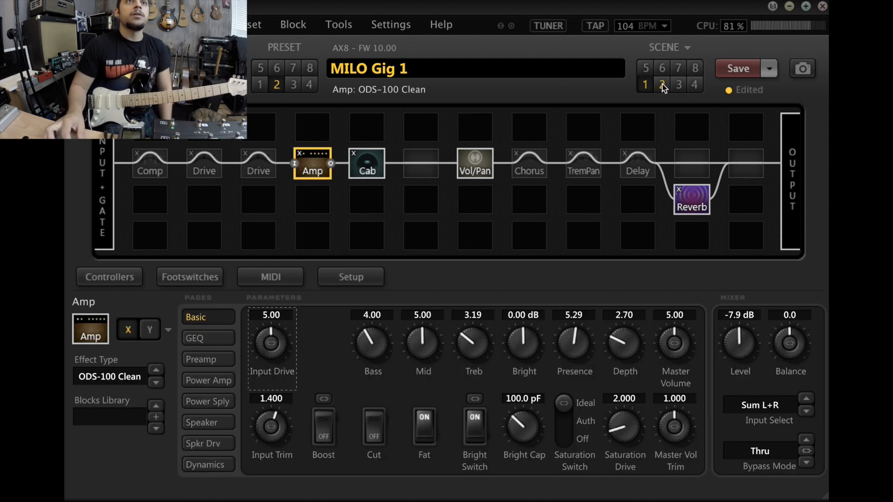
pyautogui.click(662, 85)
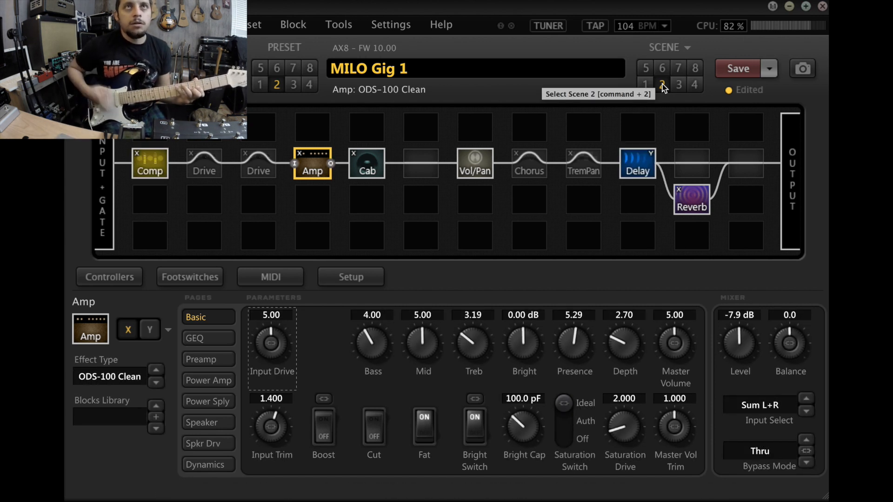
pyautogui.moveTo(420, 128)
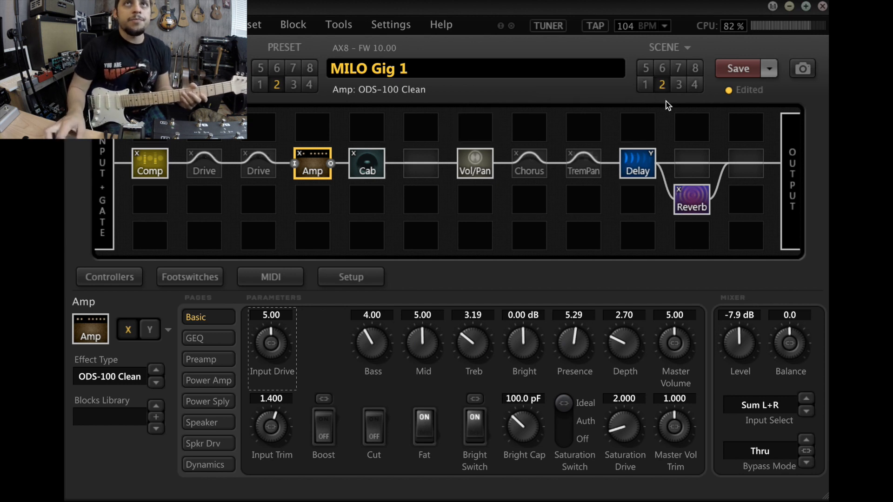
pyautogui.click(678, 84)
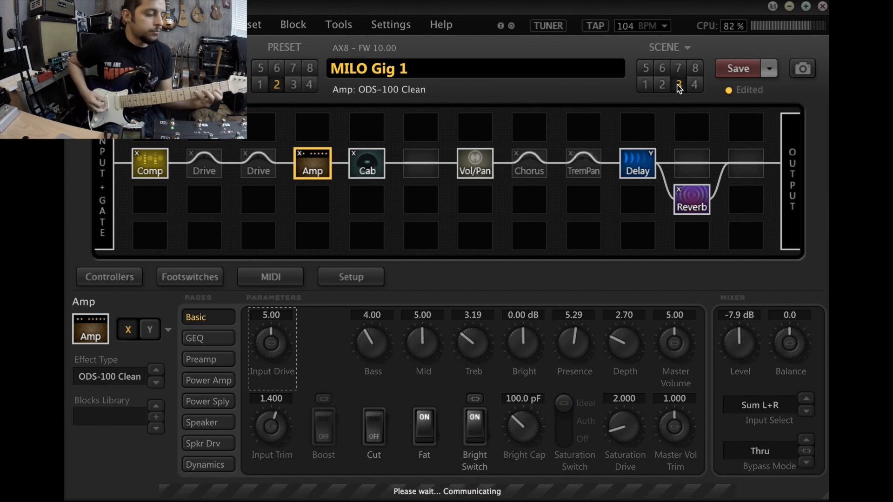
pyautogui.moveTo(679, 84)
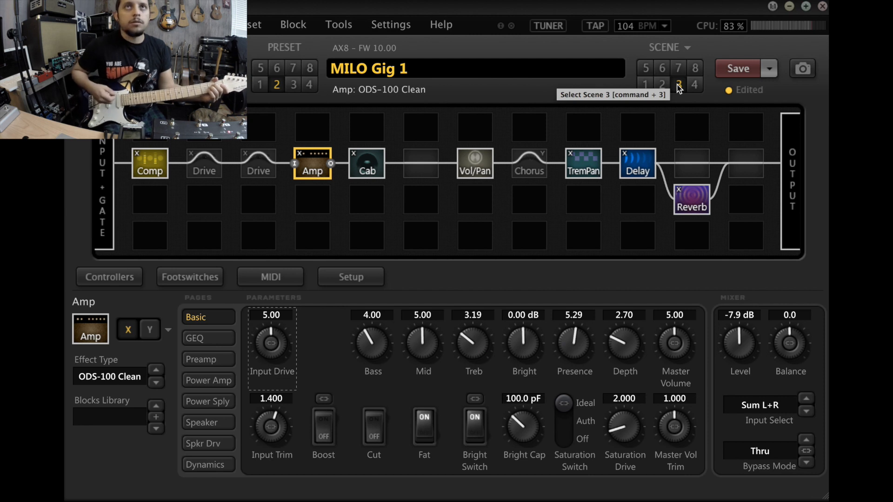
pyautogui.moveTo(694, 85)
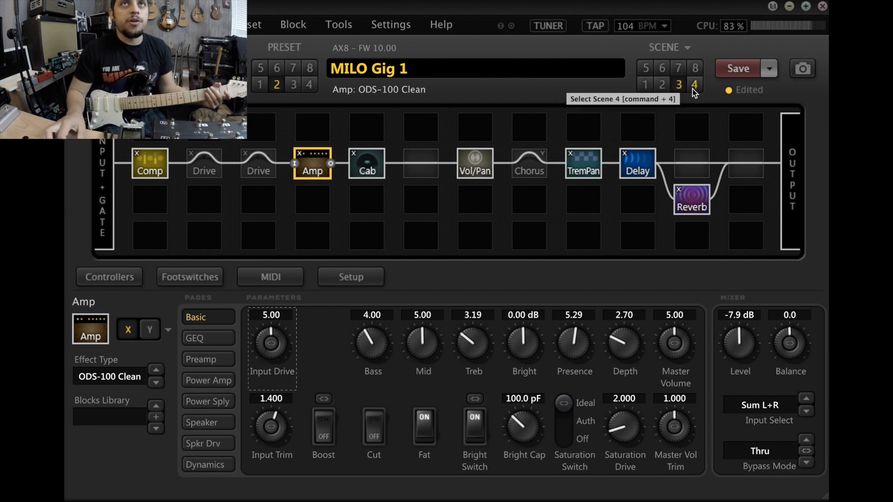
# Step: Step the preset through scenes 4, 5 and 6, ending with the second Drive on its Y variant
pyautogui.click(694, 85)
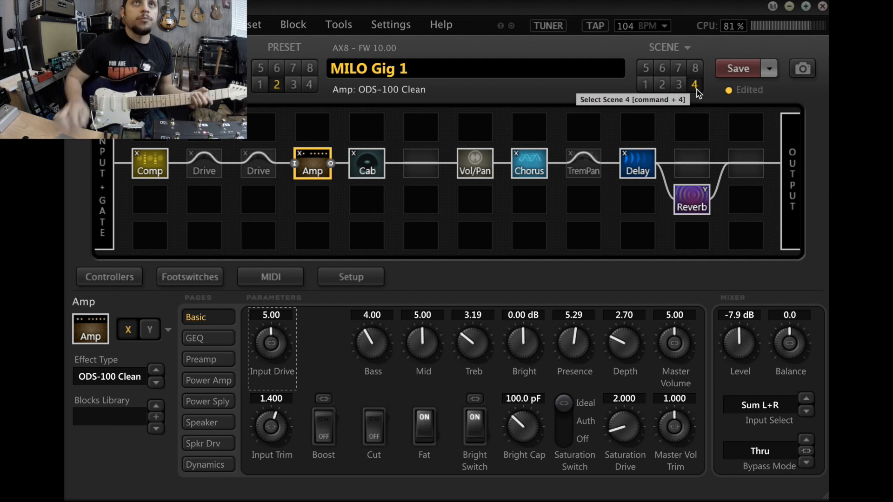
pyautogui.moveTo(646, 67)
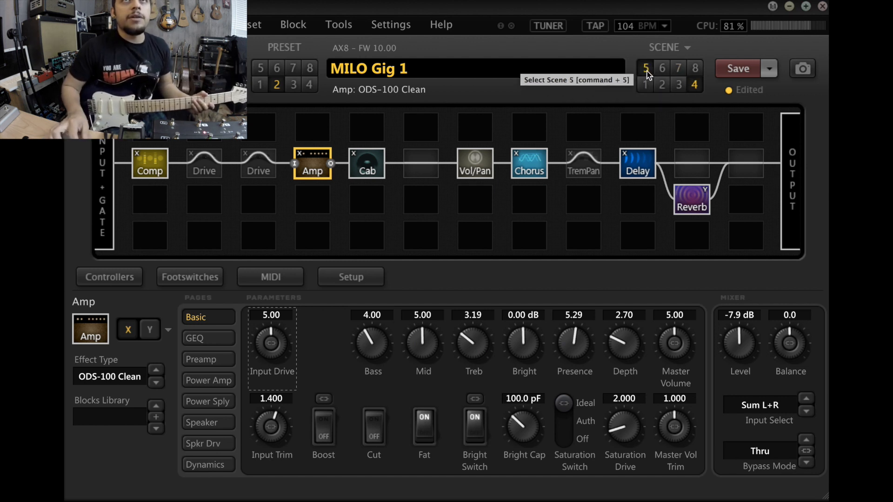
pyautogui.click(646, 68)
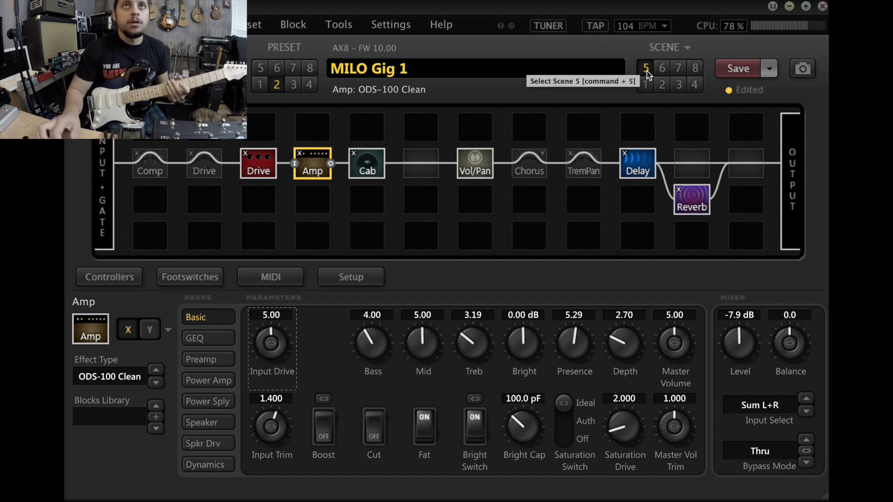
pyautogui.moveTo(661, 68)
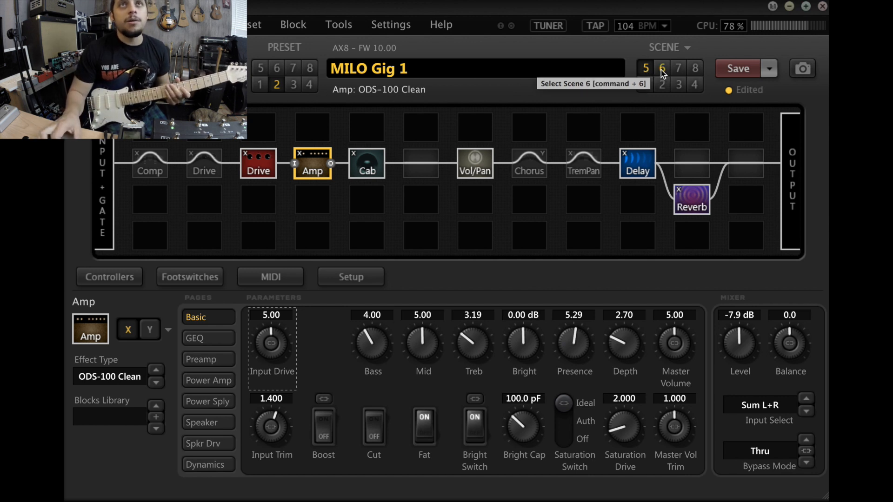
pyautogui.click(662, 68)
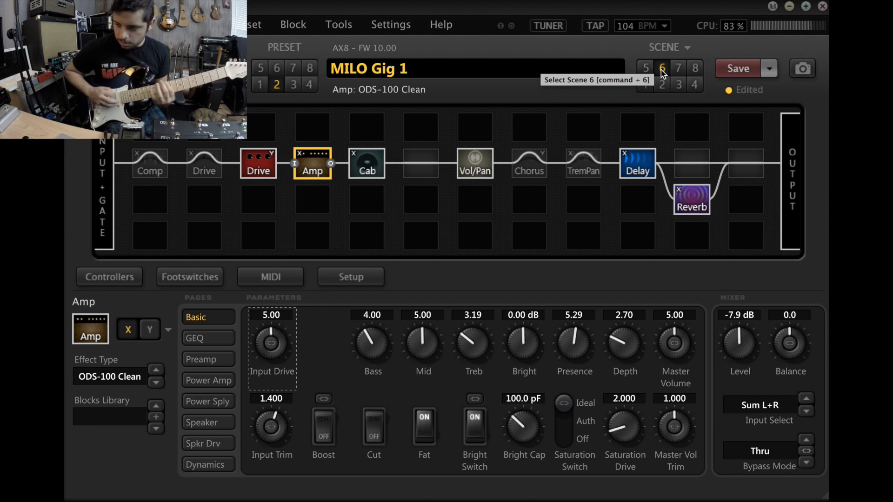
pyautogui.moveTo(679, 68)
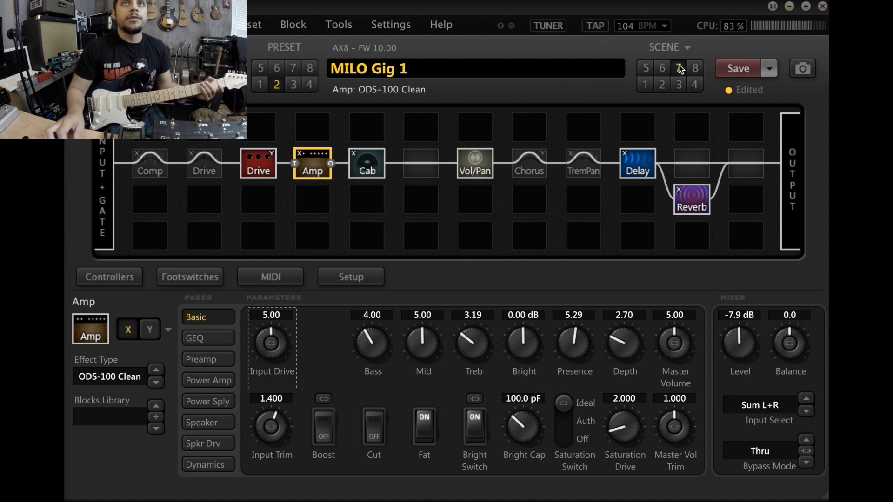
# Step: Advance to scene 7 with the Friedman 2018 amp, then scene 8
pyautogui.click(678, 68)
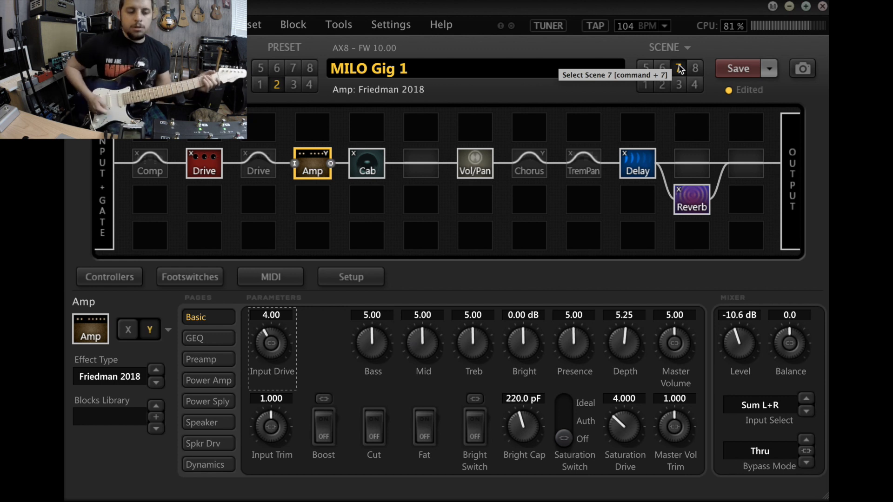
pyautogui.moveTo(694, 68)
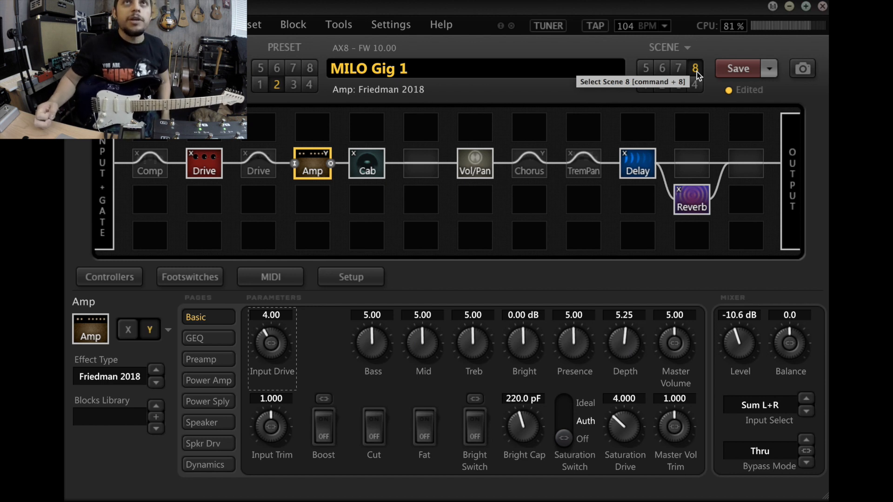
pyautogui.click(645, 84)
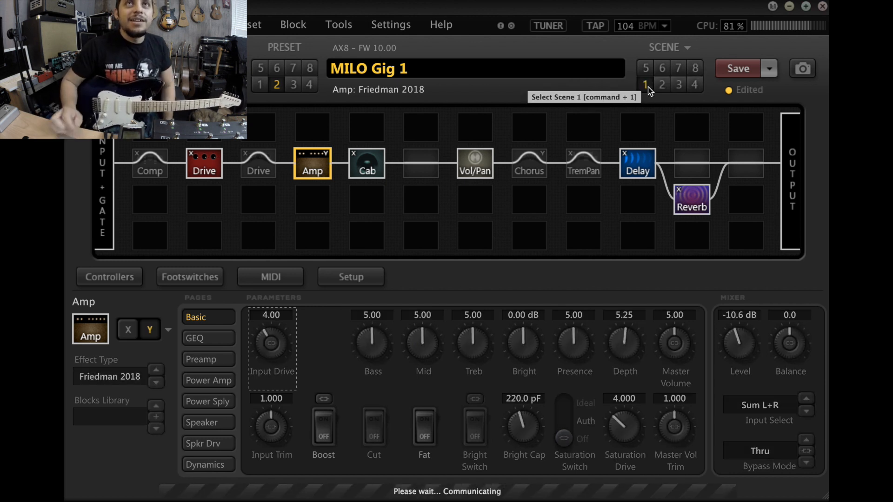